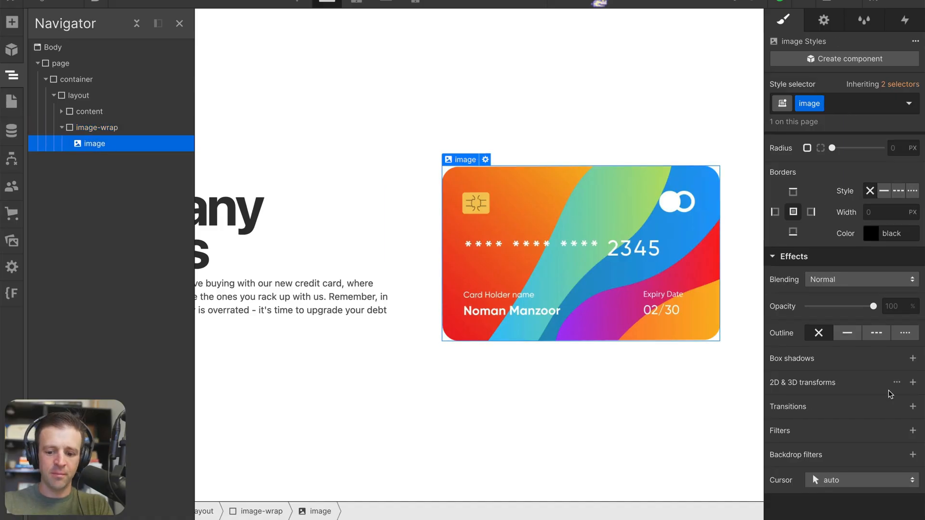
Step: Give the card image a 3D rotate transform of 50° on X and 21° on Y
left_click(912, 382)
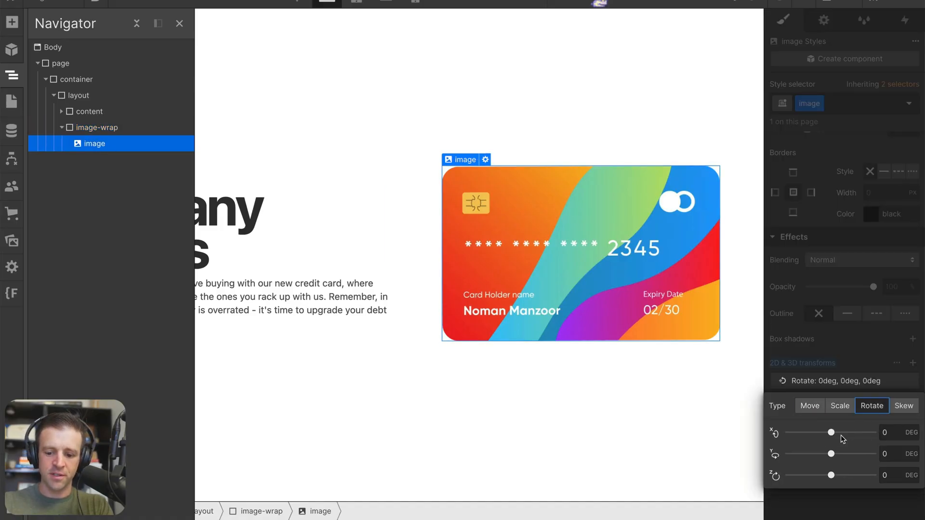
left_click_drag(831, 432, 841, 433)
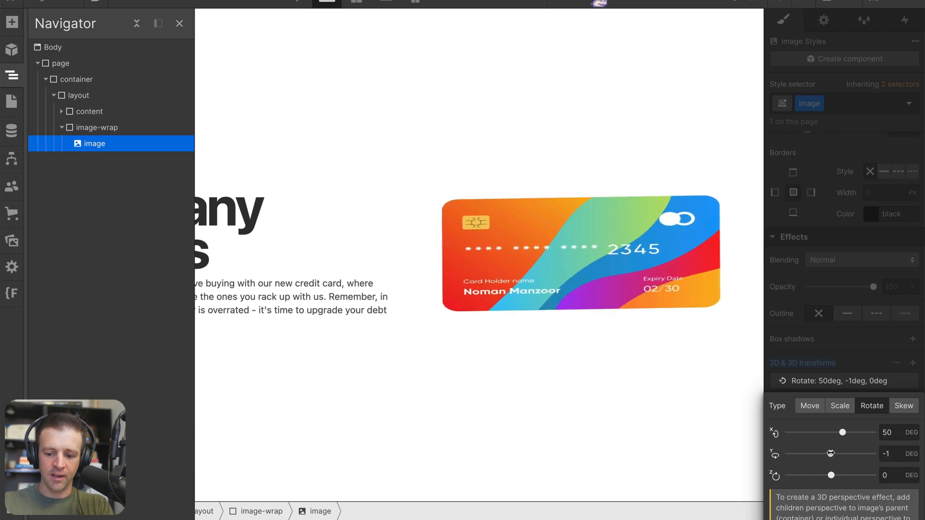
left_click_drag(828, 454, 835, 453)
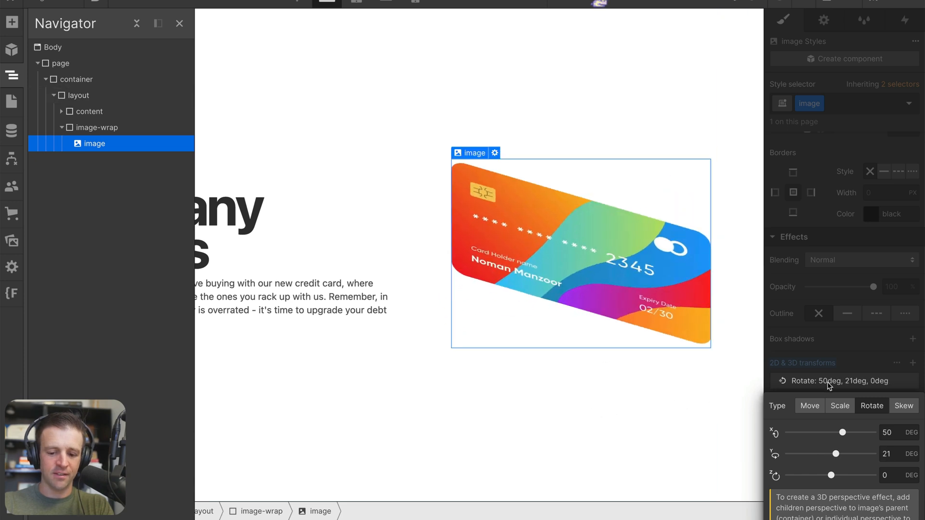
left_click(97, 127)
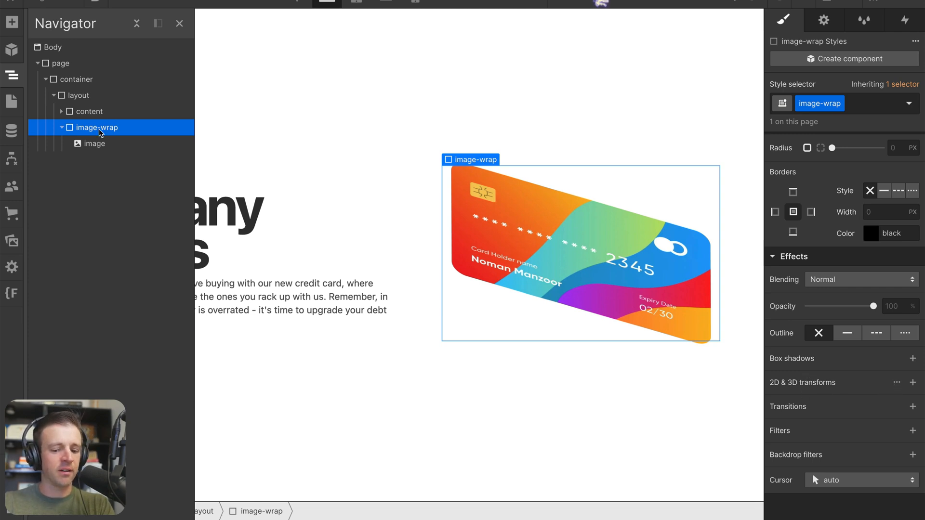
mouse_move(832, 382)
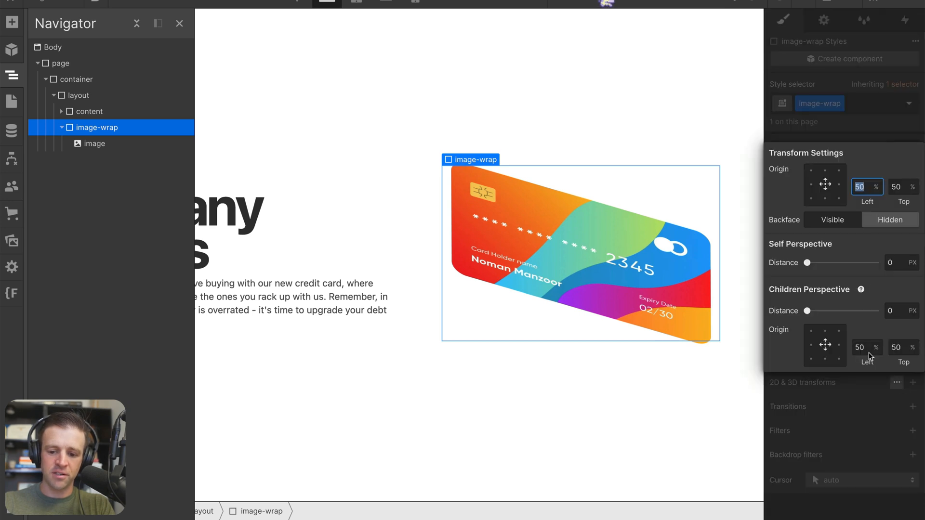
Step: Set the card wrapper's children perspective to 1000px and reset the image's X tilt
left_click(890, 310)
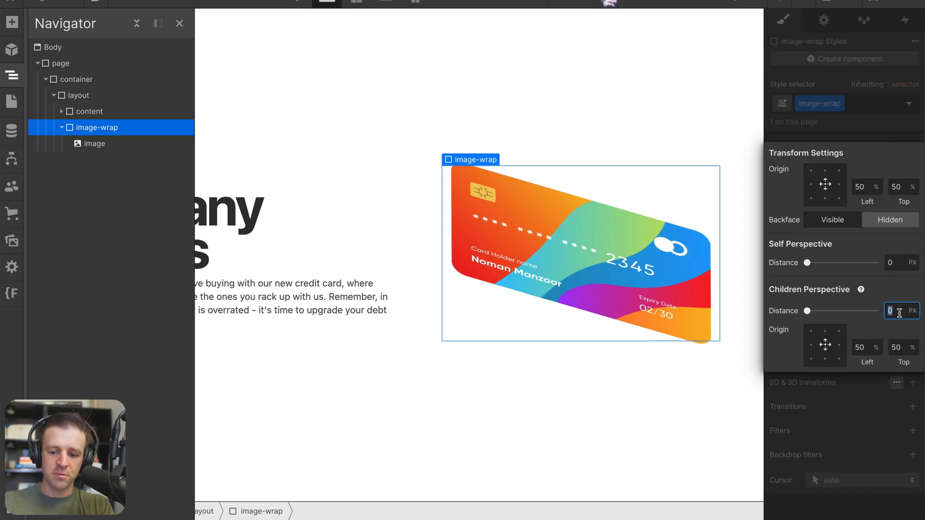
type("1000")
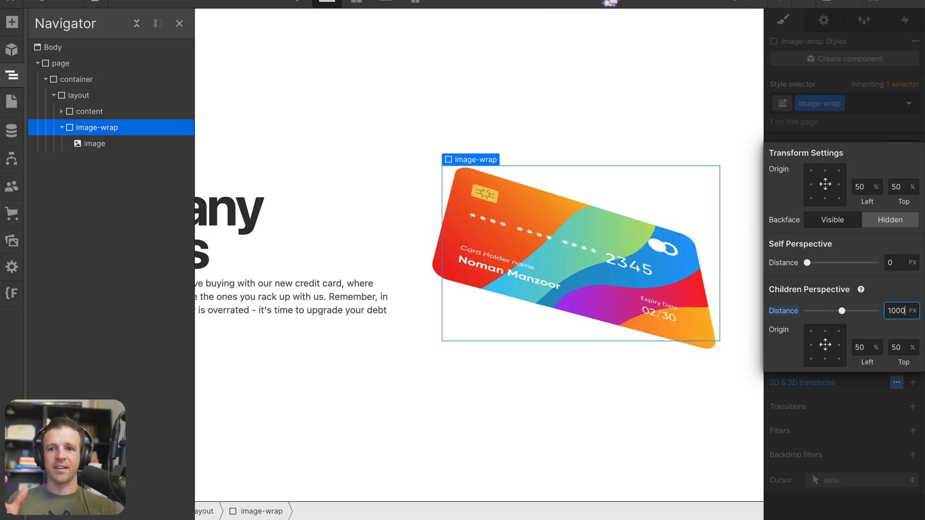
mouse_move(857, 139)
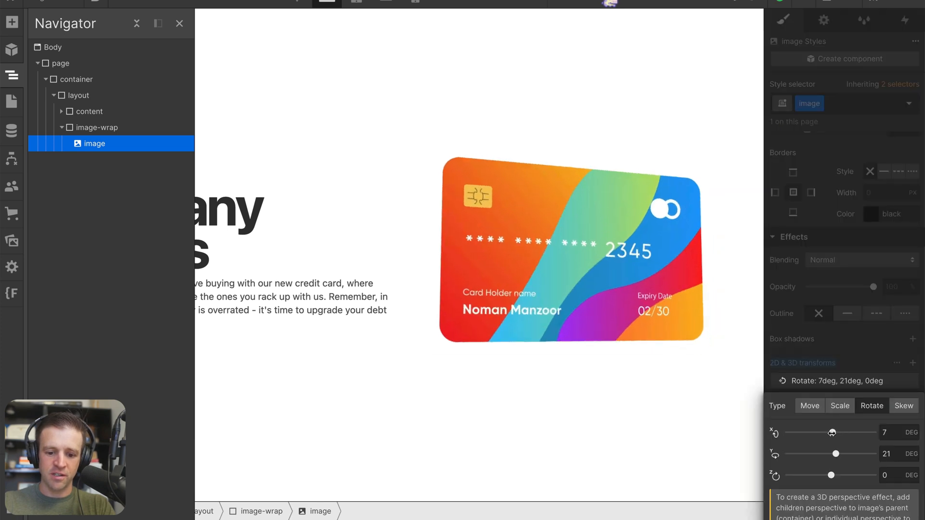
left_click_drag(831, 432, 844, 433)
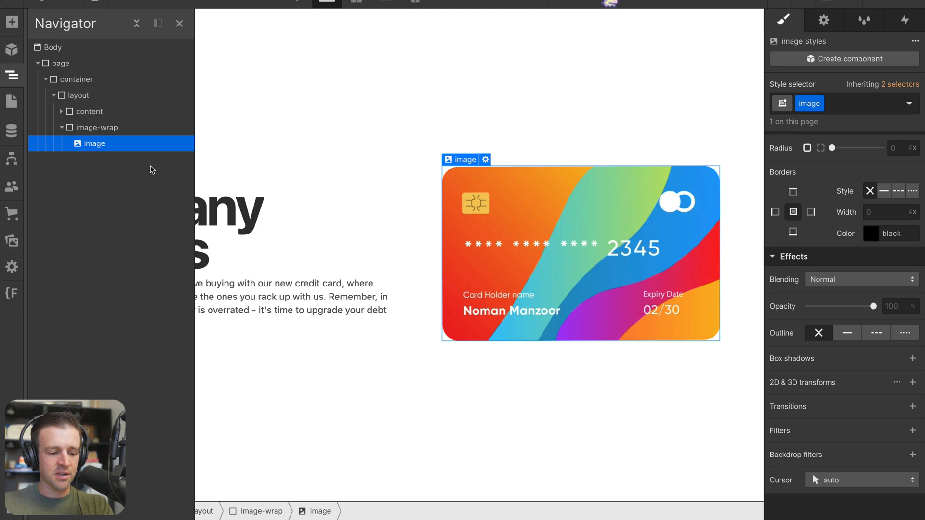
Step: Add a 'Mouse move over element' trigger to the card wrapper
left_click(96, 127)
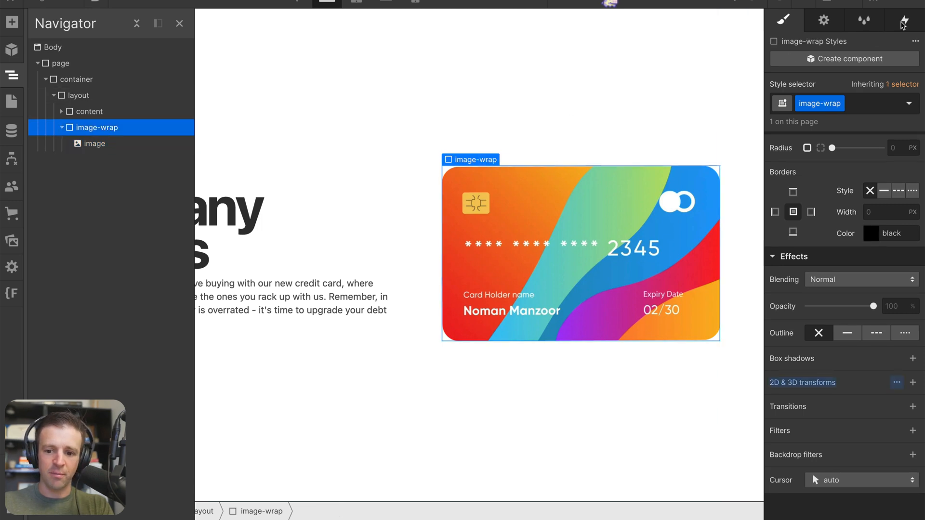
left_click(904, 19)
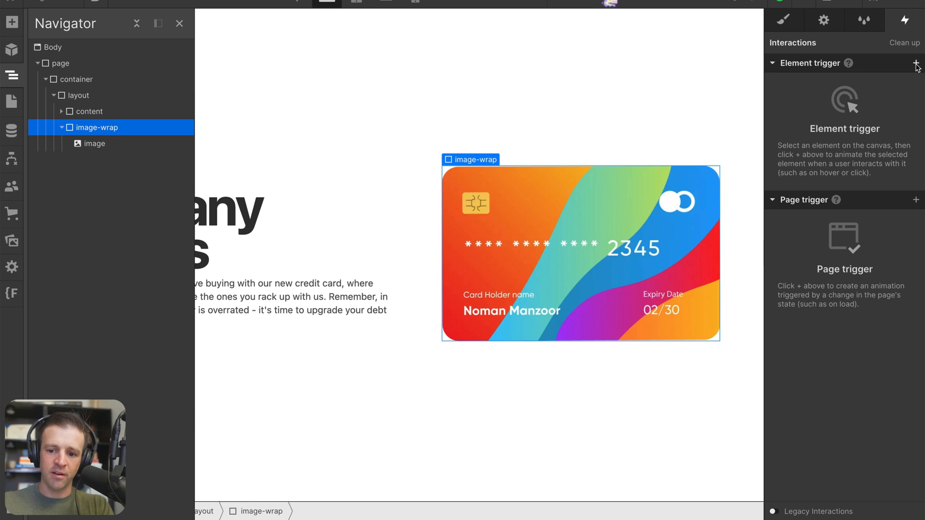
left_click(915, 63)
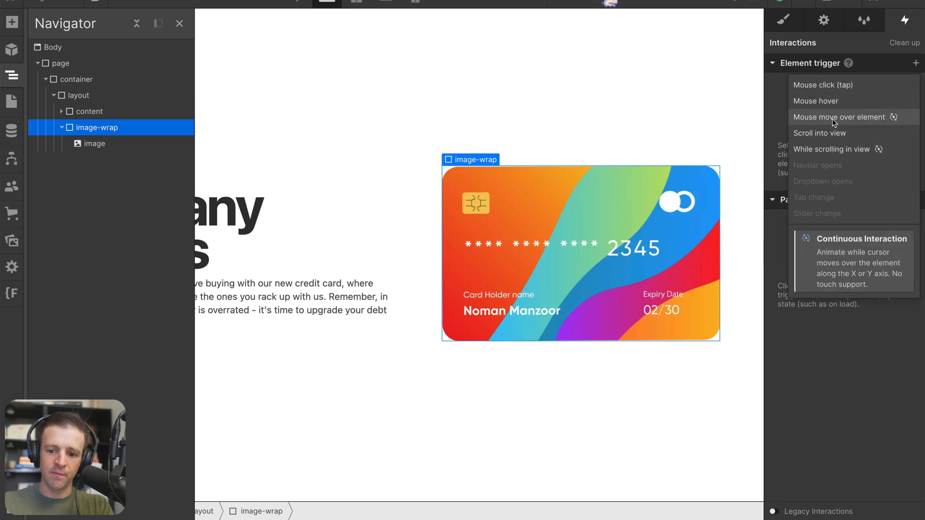
left_click(838, 116)
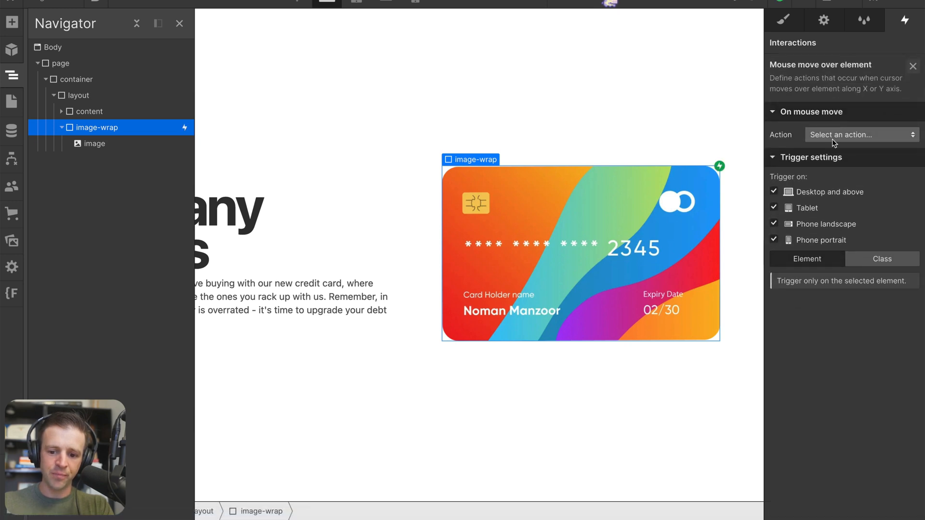
Step: Disable the trigger on tablet and phones, and choose Play mouse animation
left_click(773, 207)
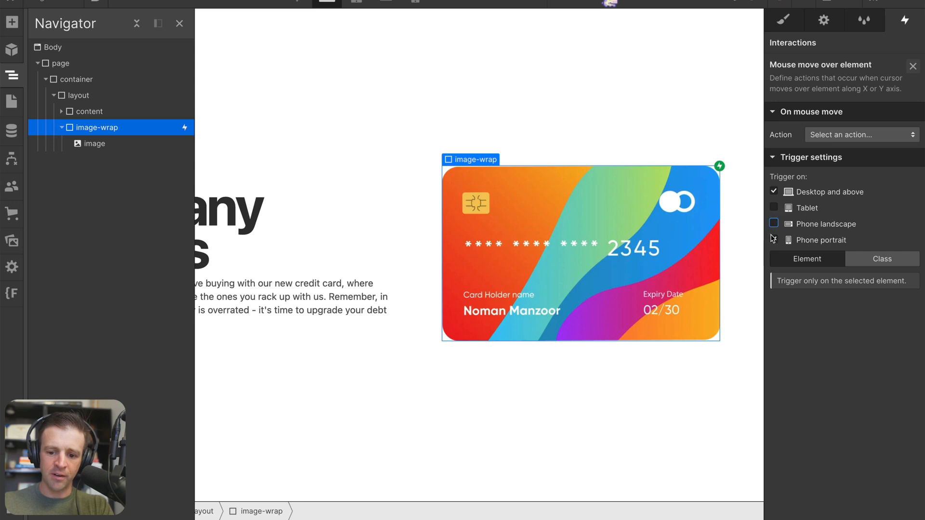
left_click(774, 223)
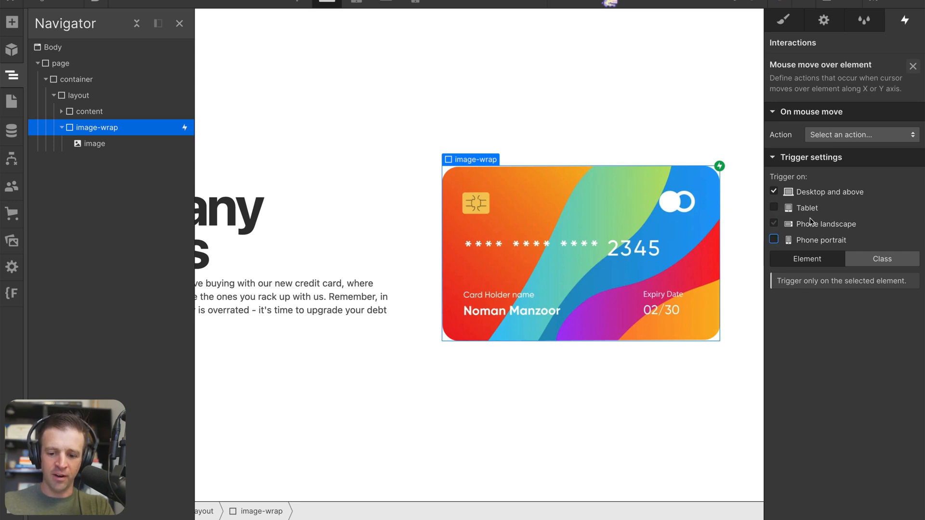
left_click(860, 134)
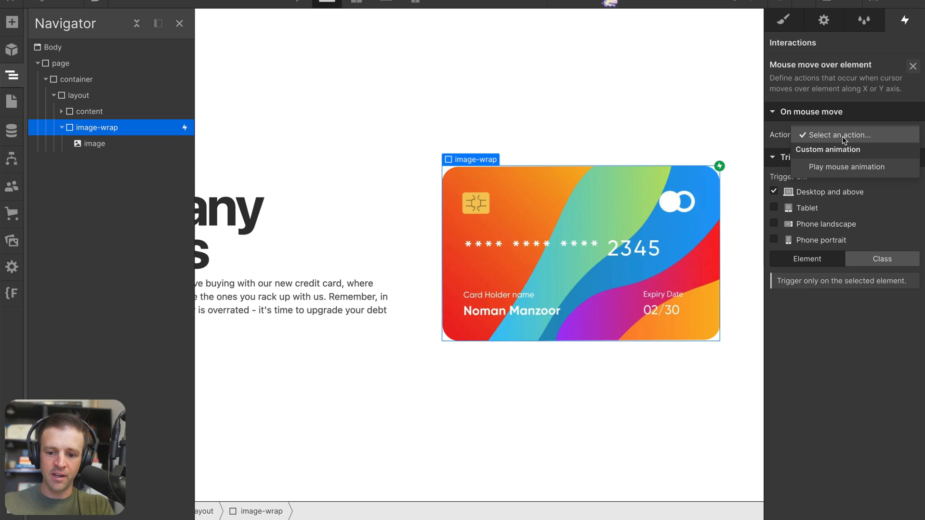
left_click(845, 167)
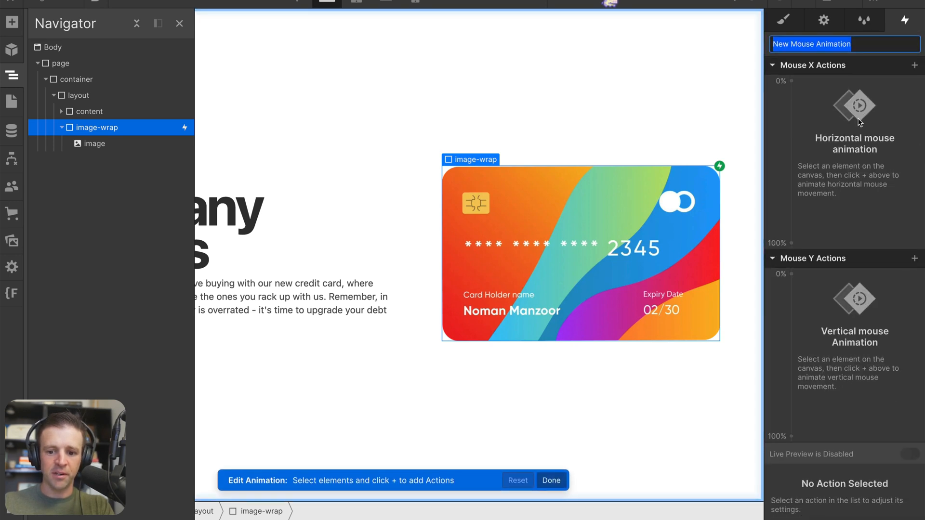
Step: Rename the new mouse animation to 'credit card mouse…'
type("credit card mous...")
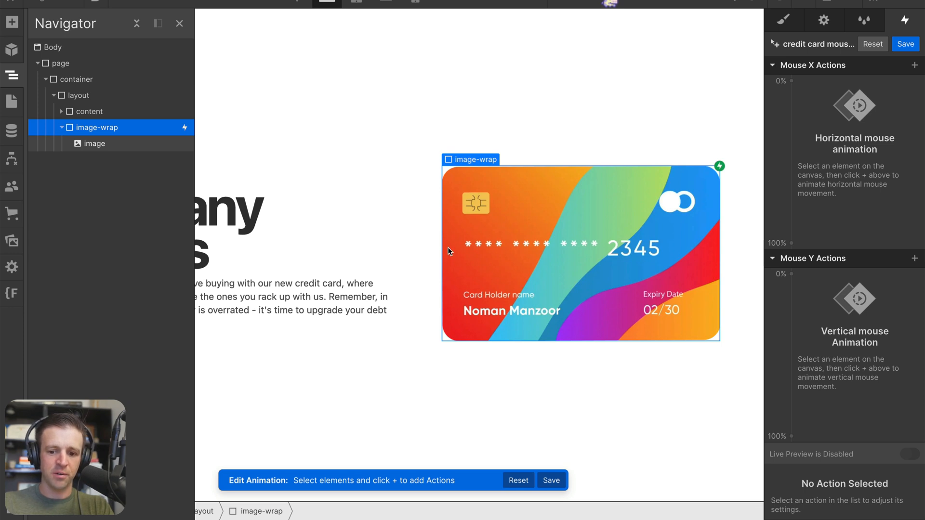
mouse_move(809, 104)
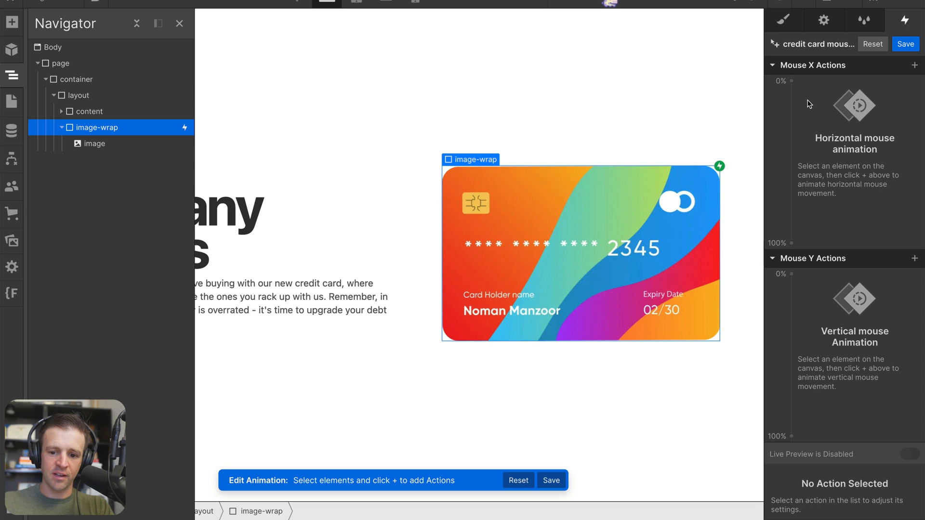
mouse_move(460, 259)
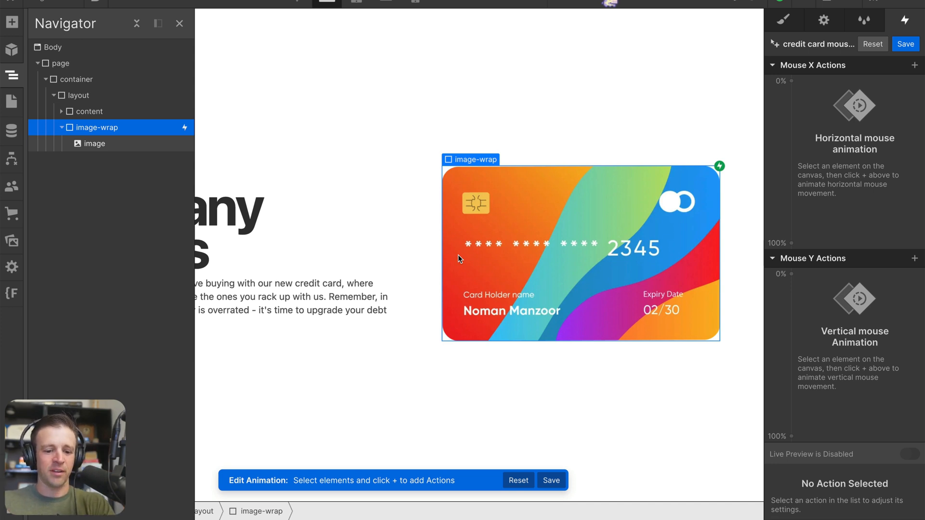
mouse_move(775, 115)
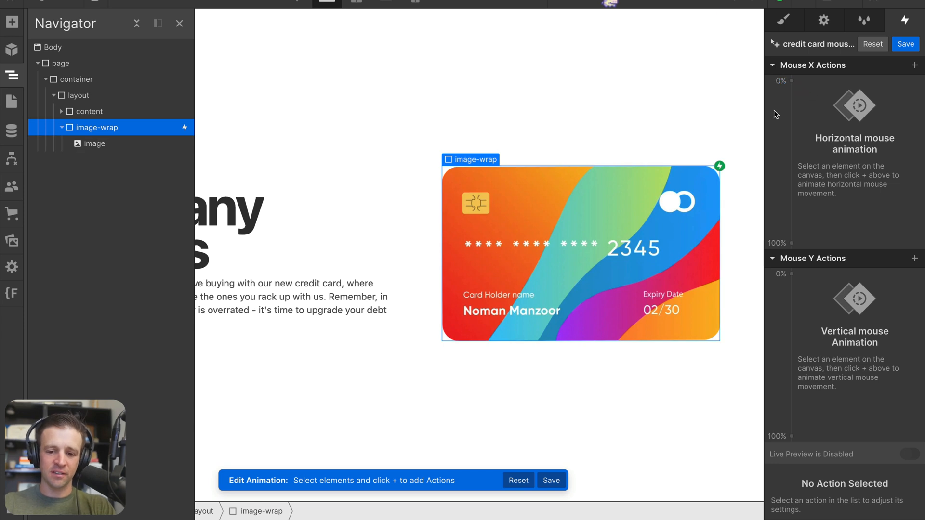
mouse_move(720, 168)
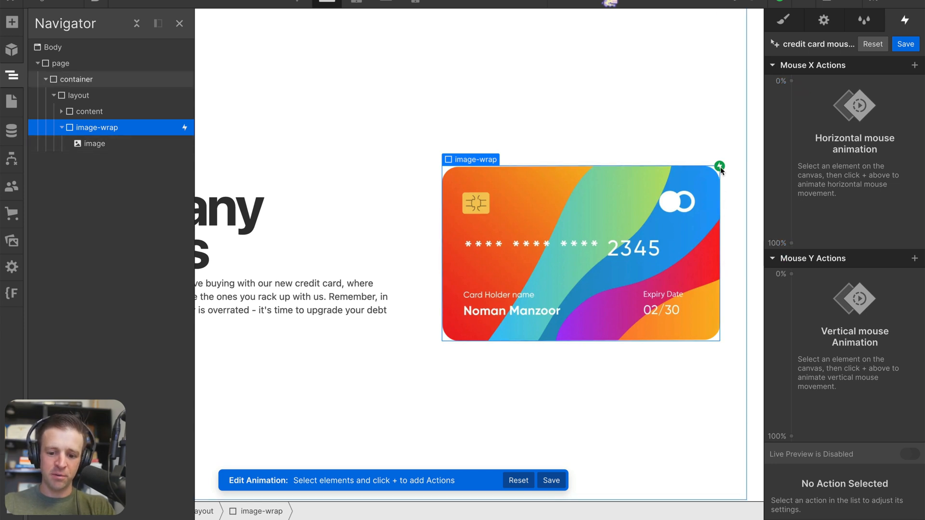
Step: Rotate the card image on Y along Mouse X, -5° at 0% to 15° at 100%, live preview on
left_click(792, 81)
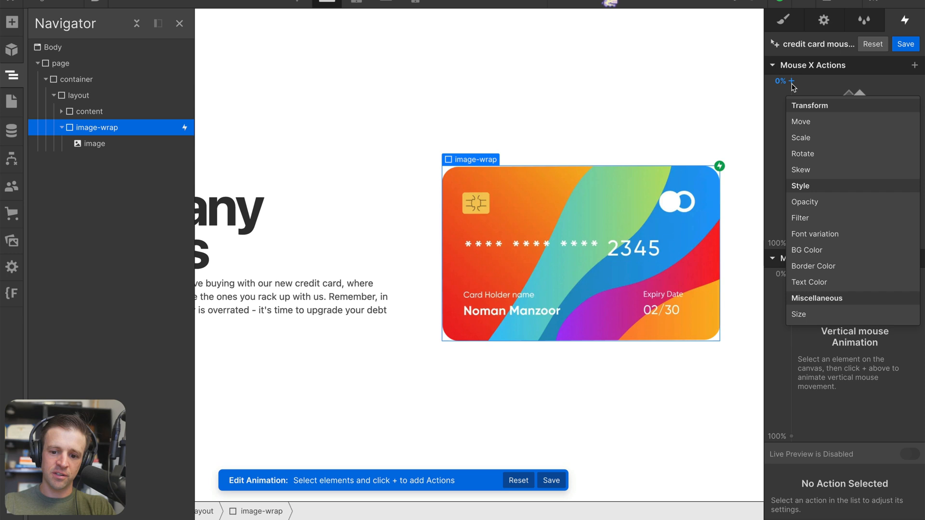
left_click(802, 154)
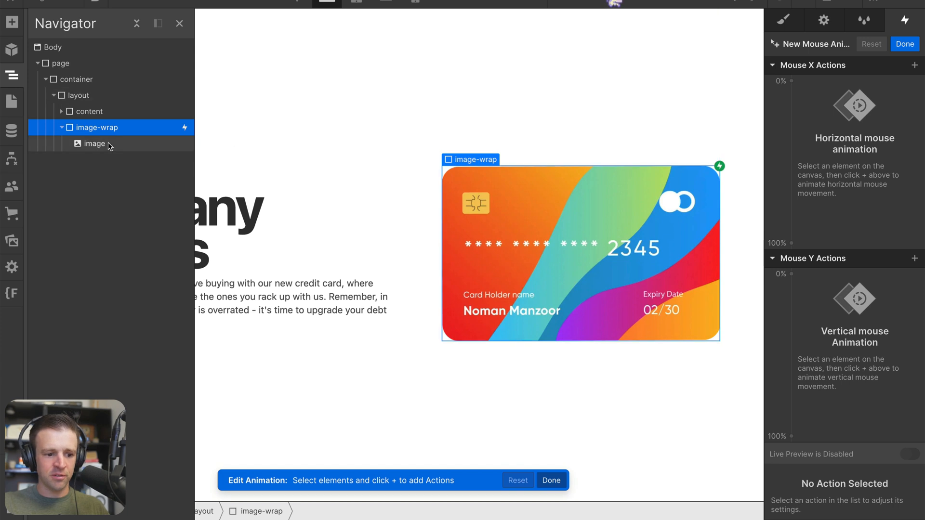
left_click(915, 65)
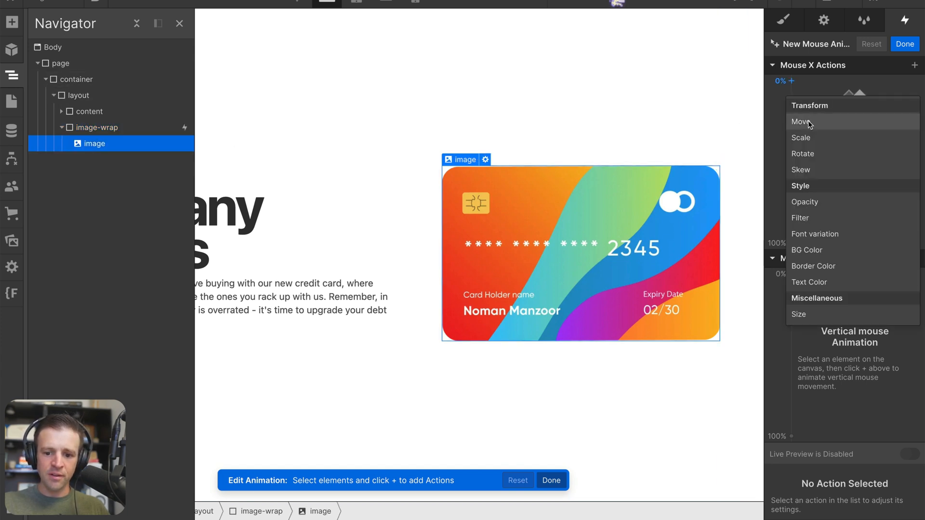
mouse_move(810, 154)
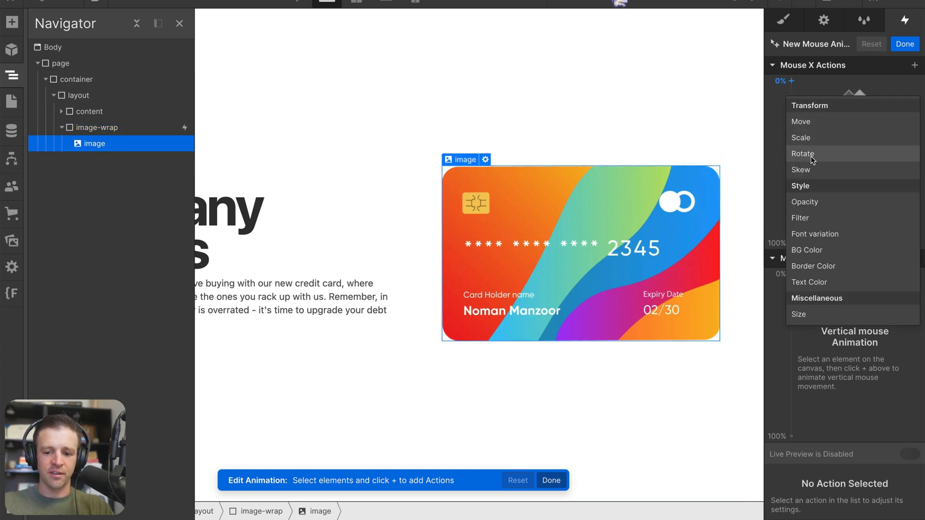
left_click(803, 154)
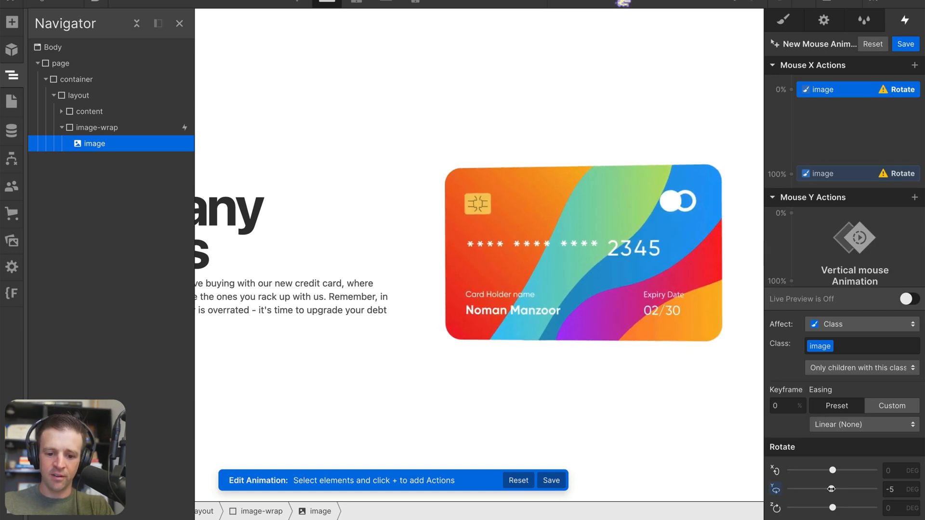
left_click_drag(832, 489, 835, 489)
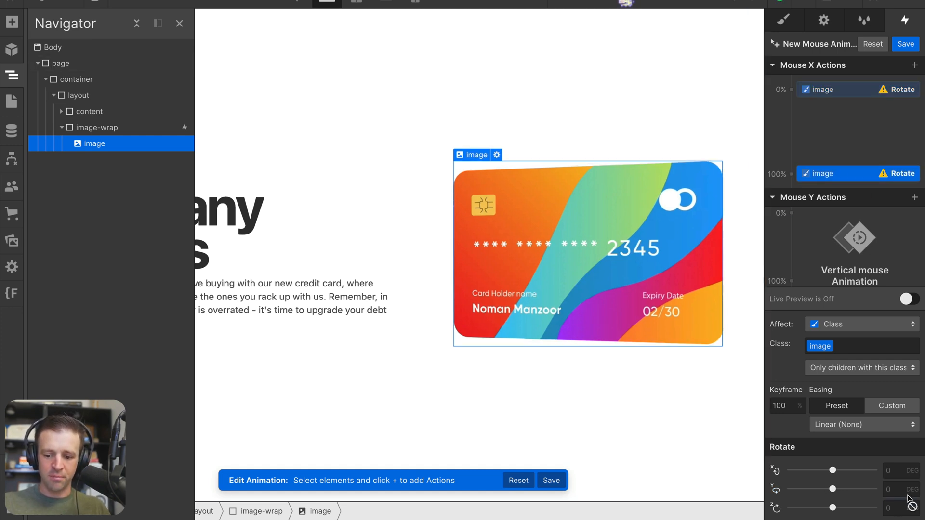
type("15")
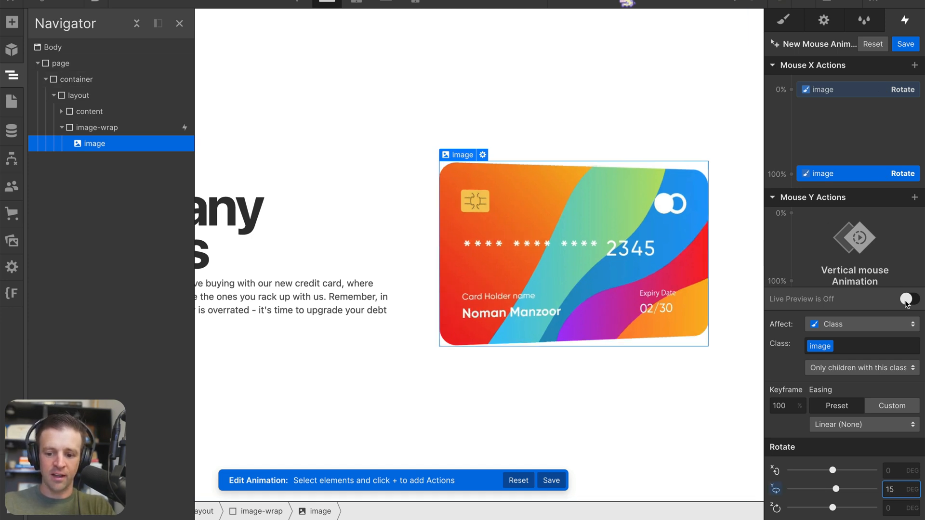
left_click(907, 299)
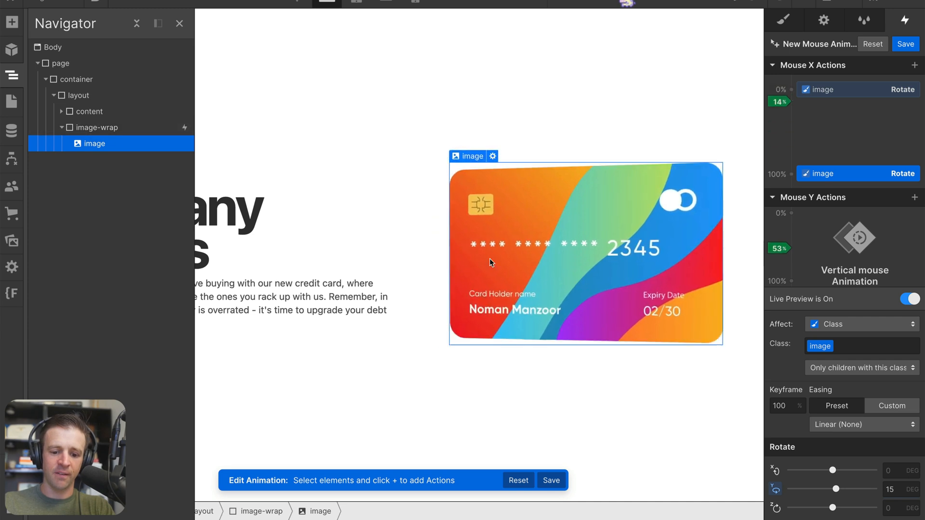
mouse_move(457, 265)
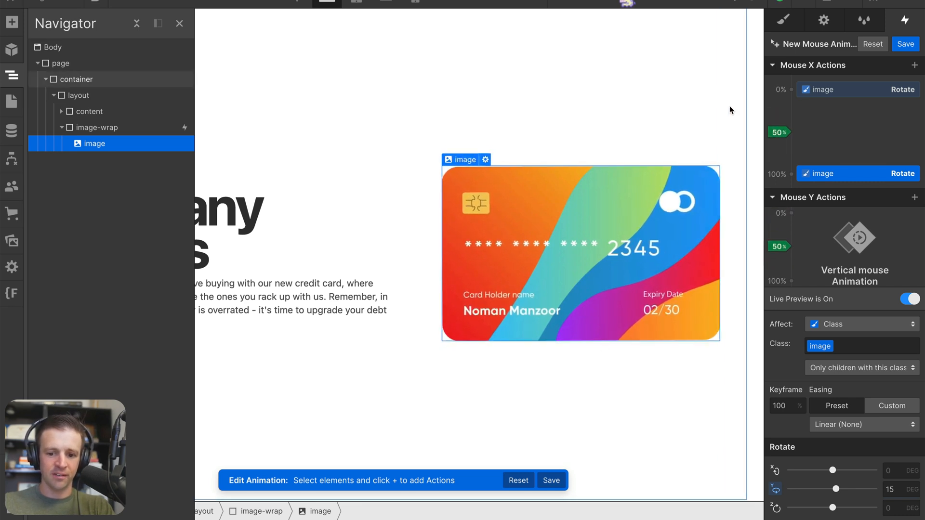
Step: Set the card image's horizontal-track rotation keyframes to 15° and -15°
left_click(789, 89)
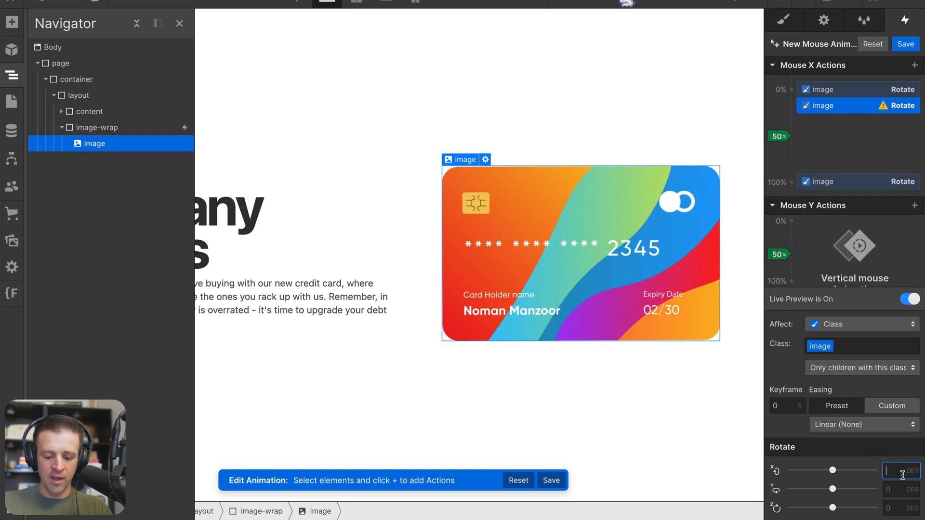
type("-15")
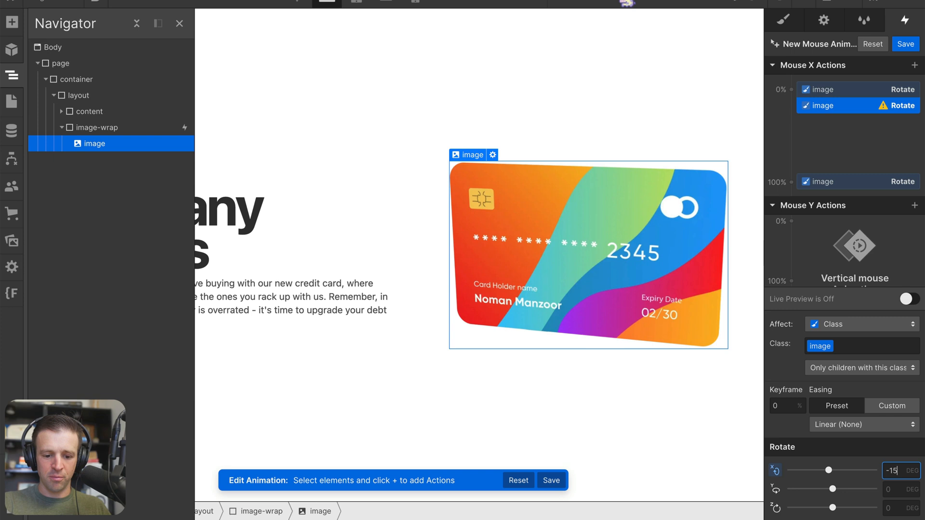
type("15")
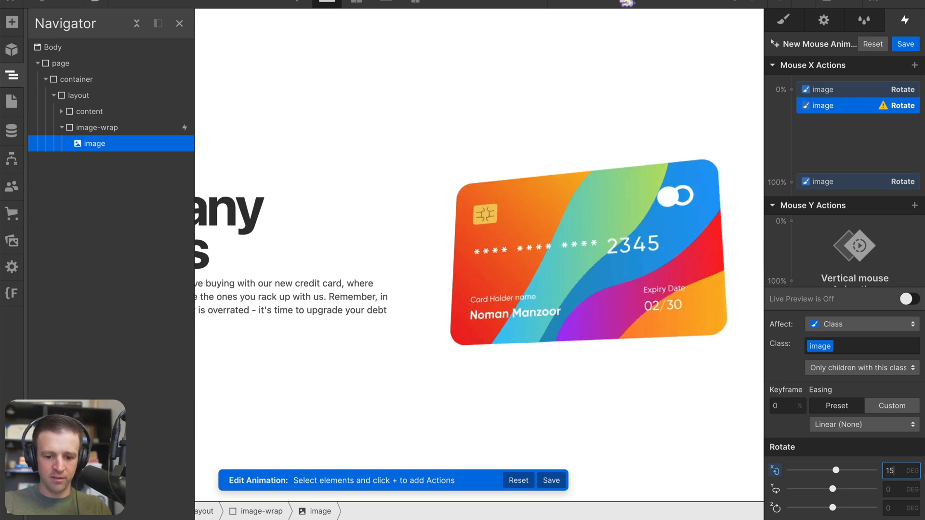
left_click(588, 250)
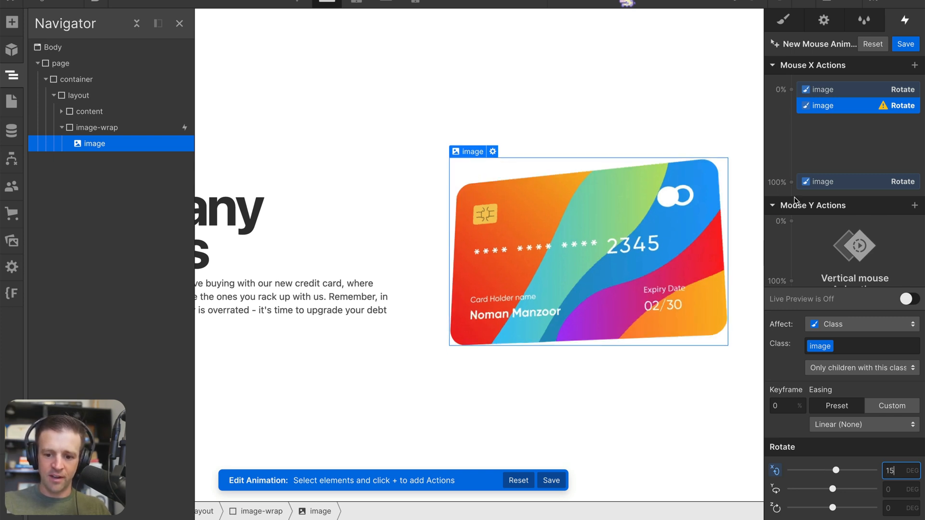
left_click(849, 189)
type("-15")
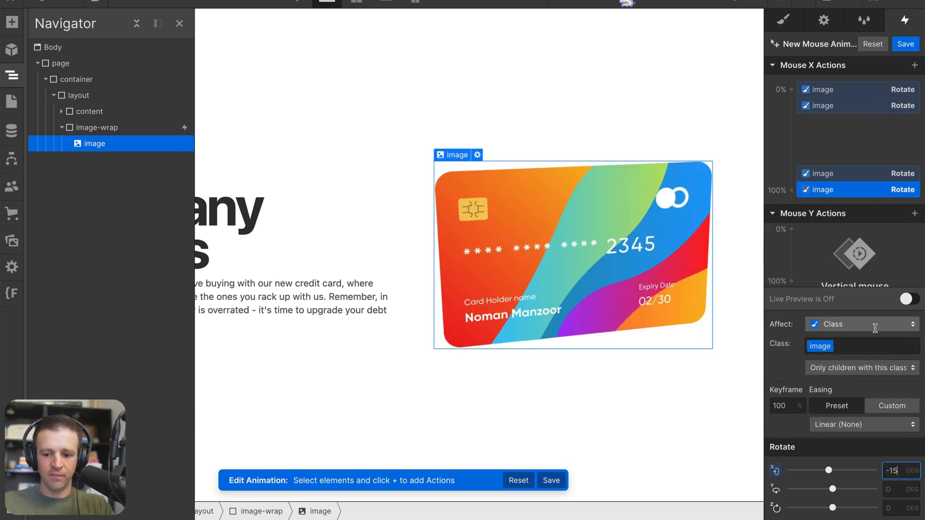
Step: Tilt the card image on X along Mouse Y, 15° to -15°, with live preview on
left_click(908, 299)
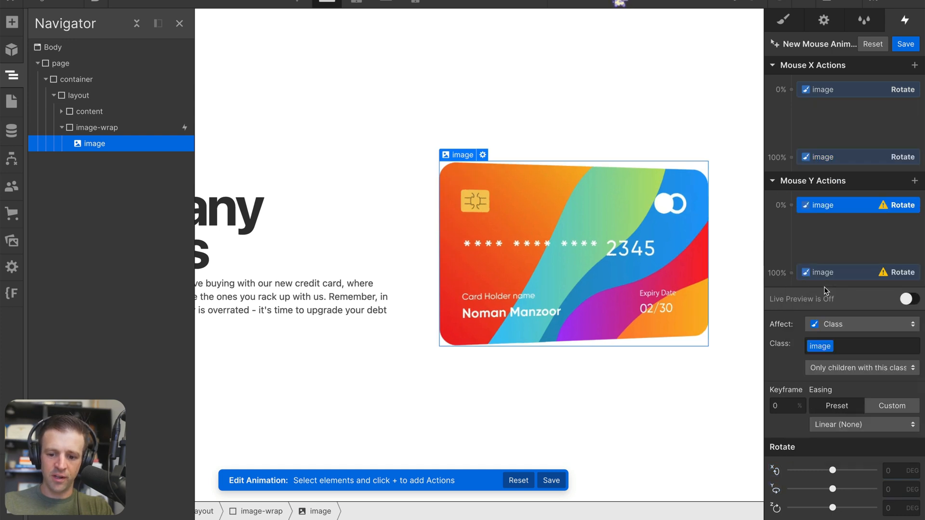
left_click(900, 471)
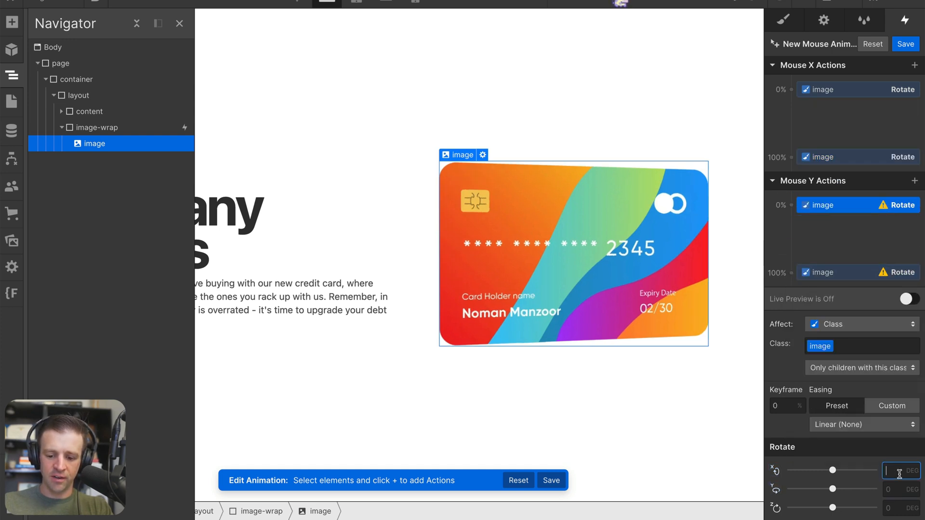
type("15")
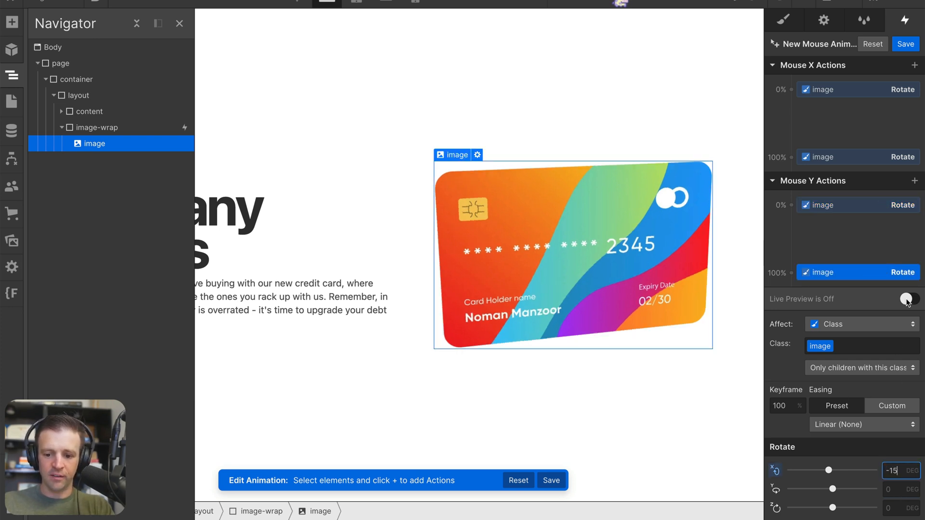
left_click(908, 299)
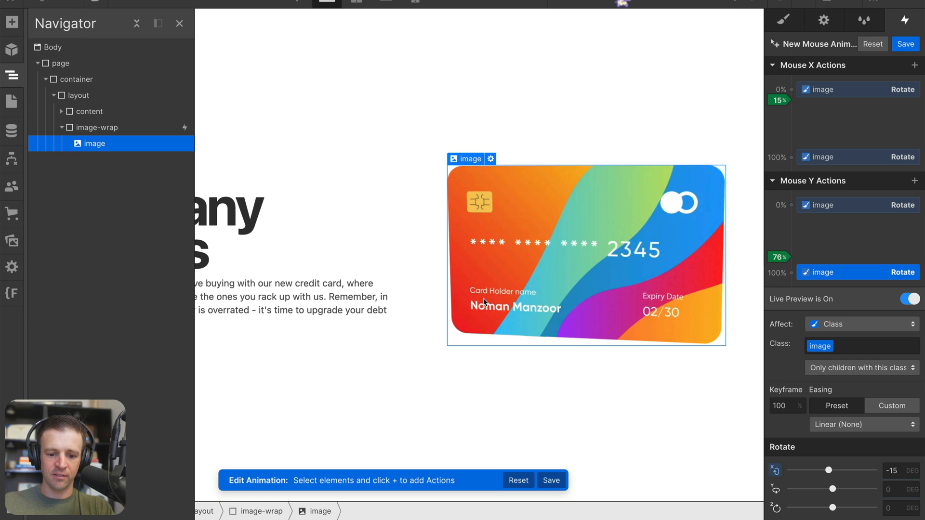
mouse_move(656, 189)
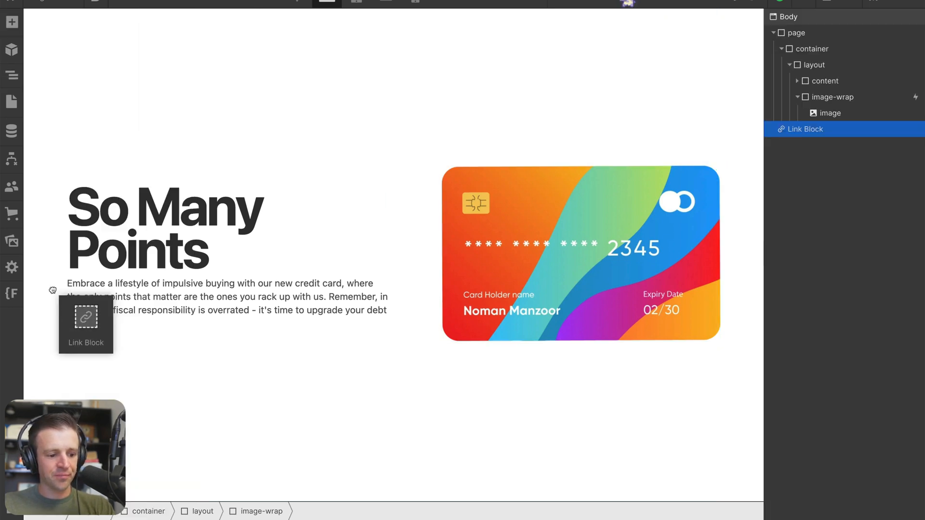
Step: Add a div block named shine inside the card wrapper
left_click(904, 19)
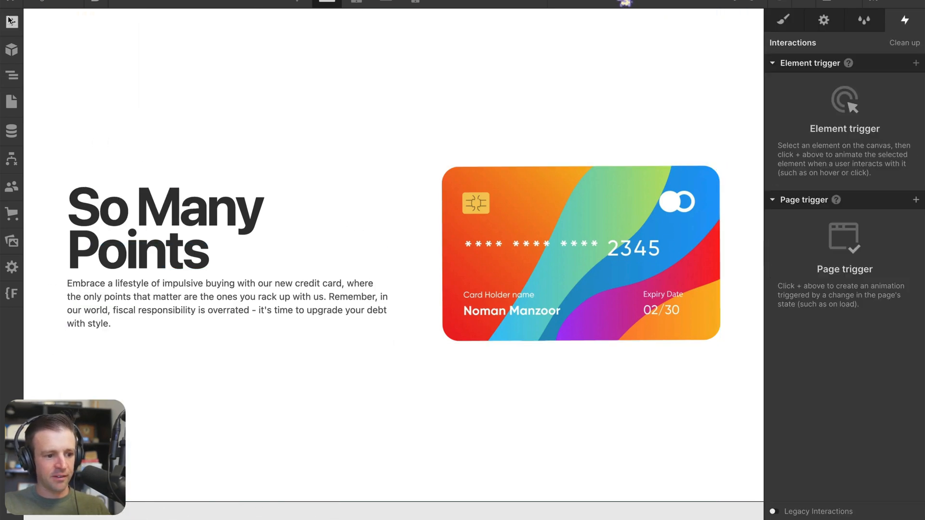
left_click(11, 75)
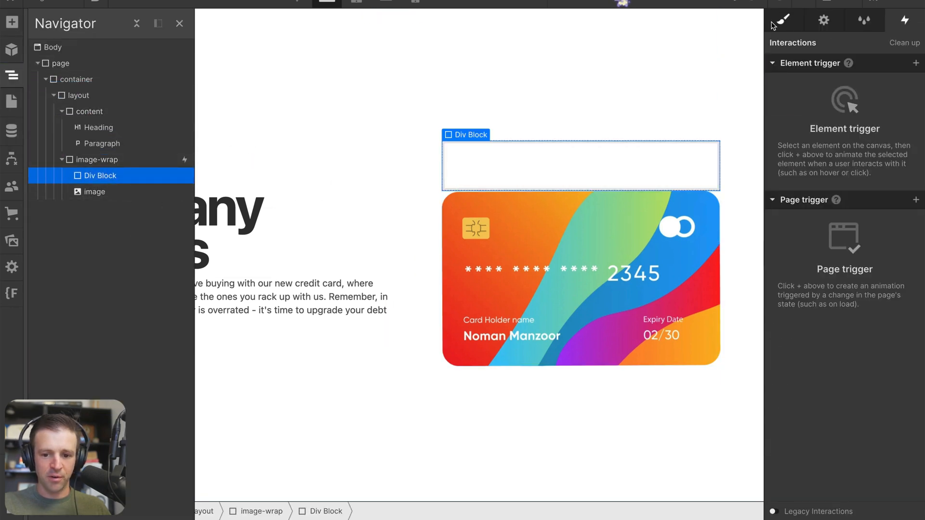
left_click(782, 20)
type("shine")
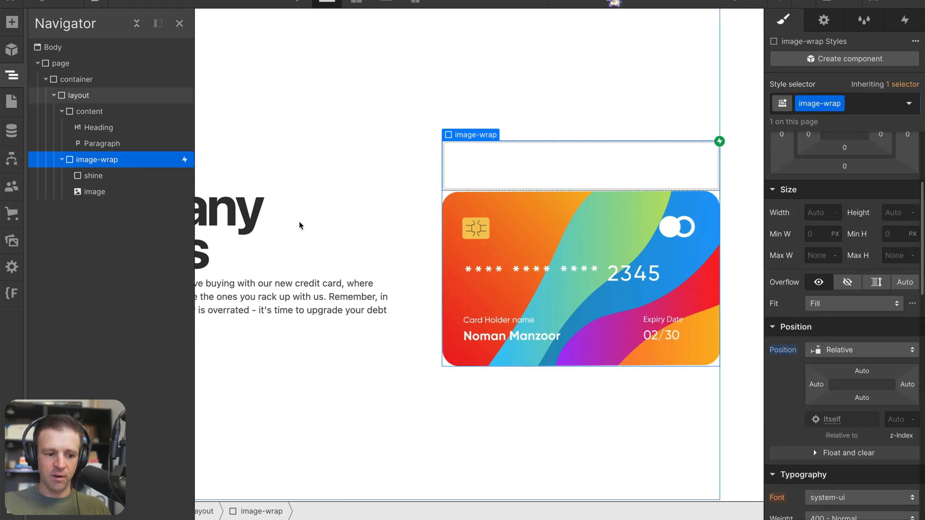
left_click(92, 175)
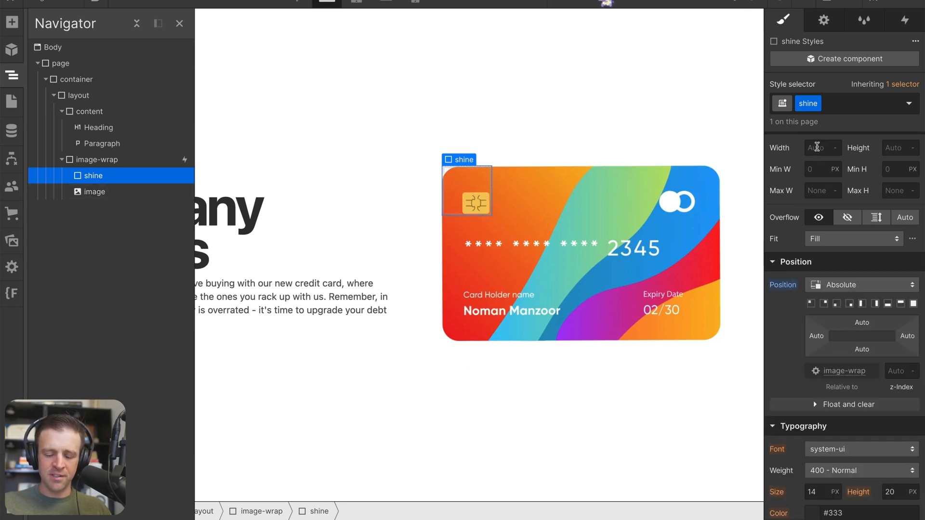
Step: Position the shine absolutely with 14rem width and height
left_click(819, 147)
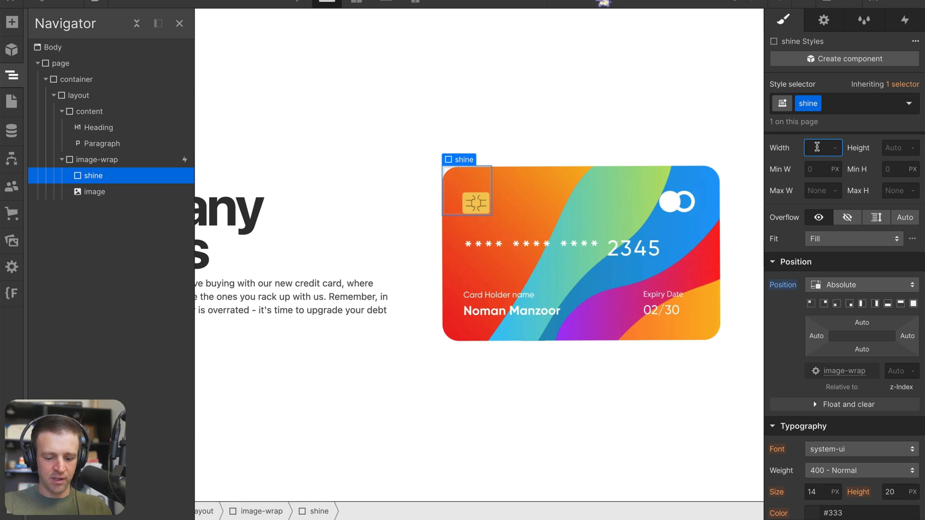
type("20r")
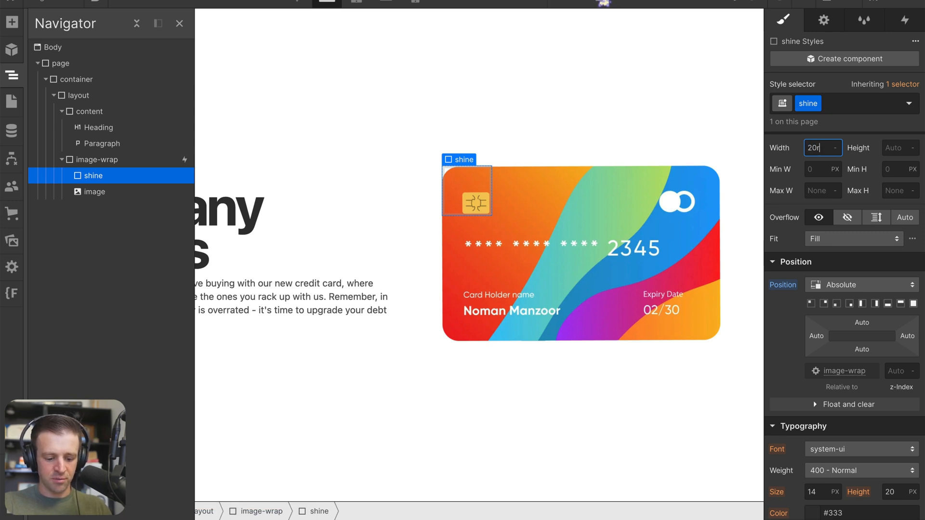
type("19")
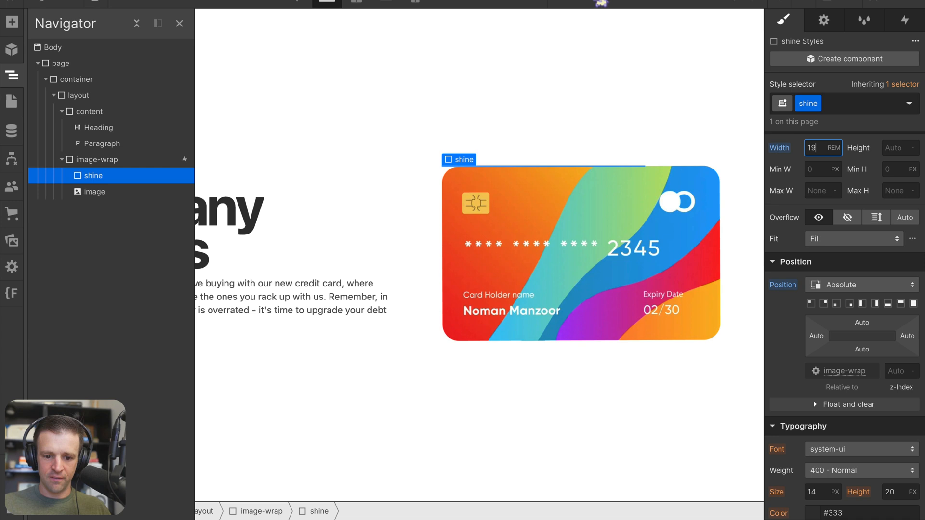
type("14")
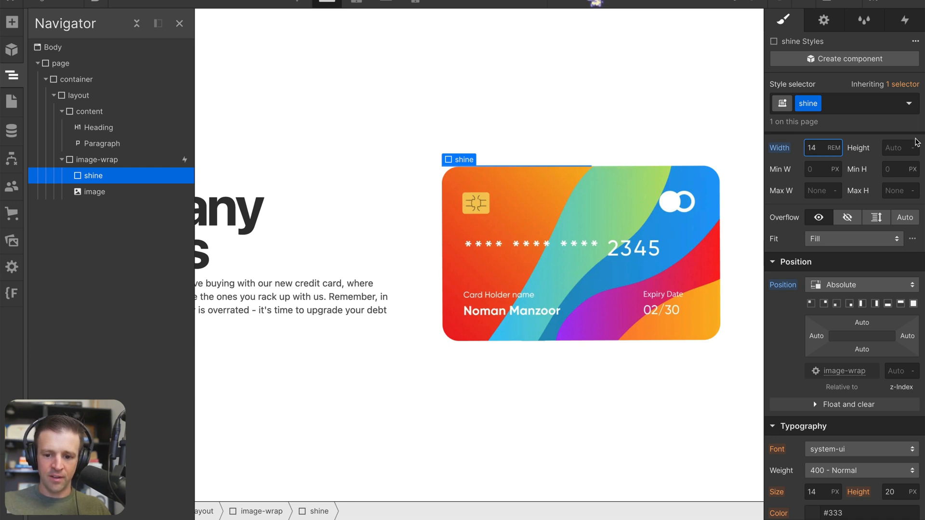
type("14rem")
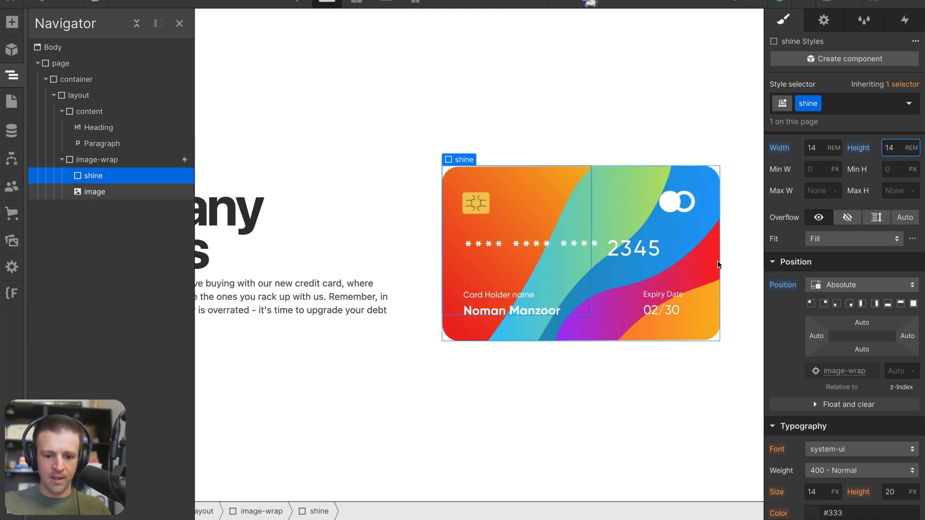
Step: Set the card wrapper to flex layout with its children centred
left_click(98, 159)
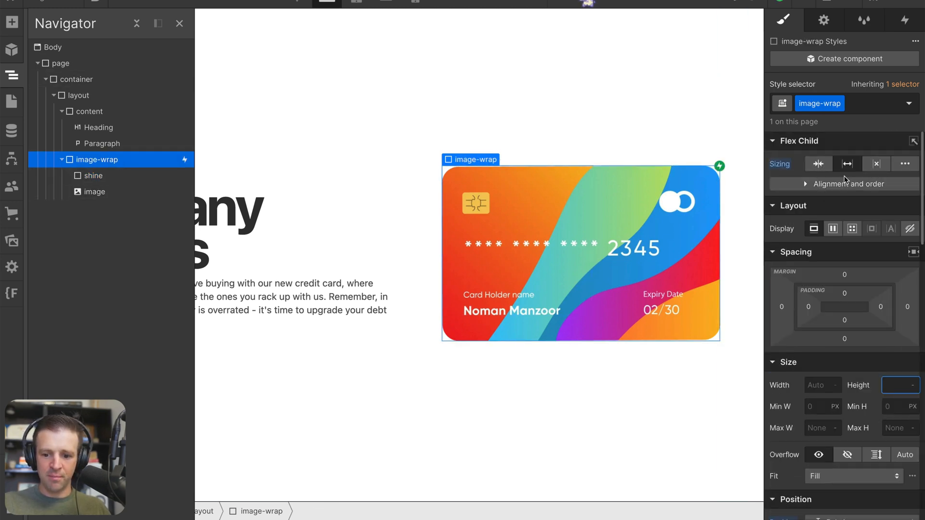
left_click(833, 228)
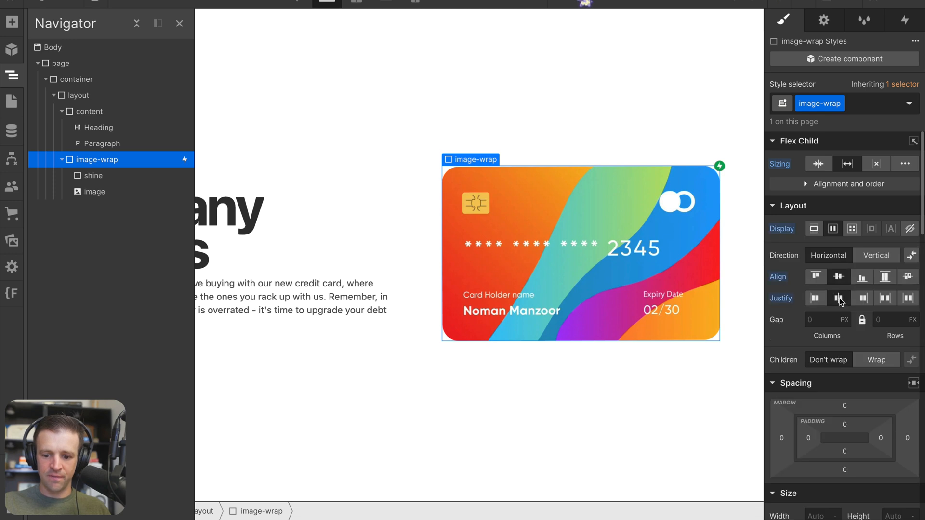
left_click(92, 175)
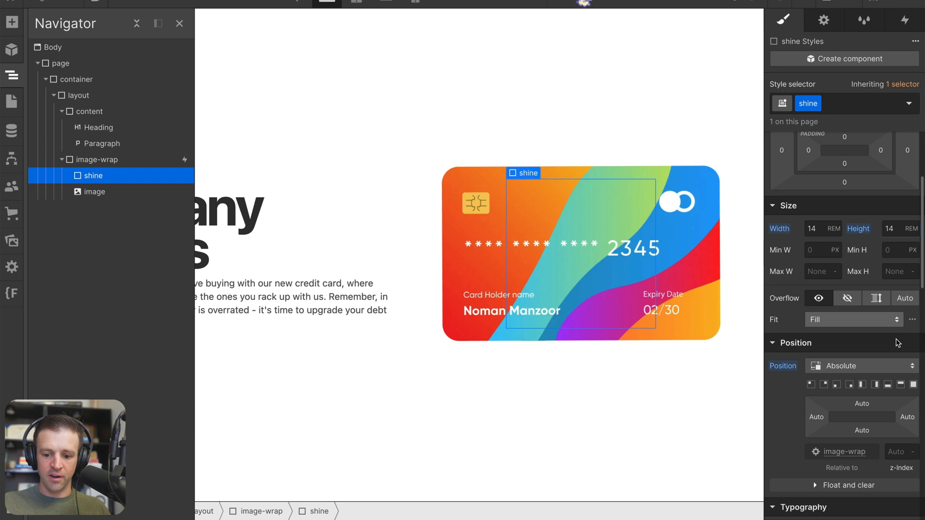
Step: Give the shine a white background and 50% corner radius
left_click(812, 242)
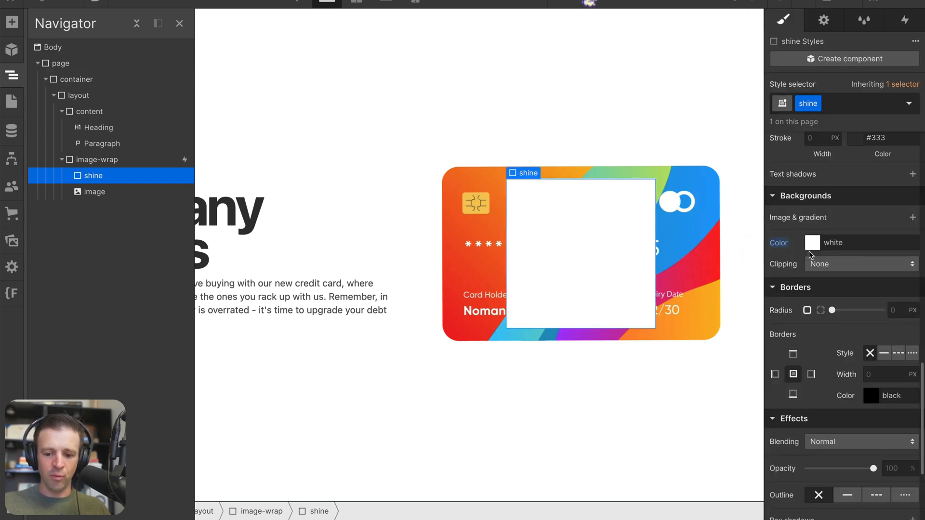
type("50")
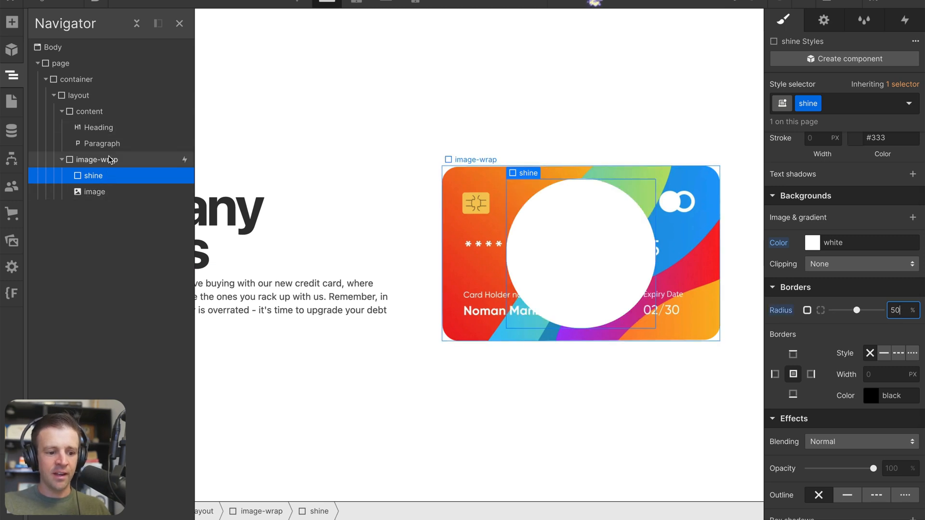
left_click(96, 160)
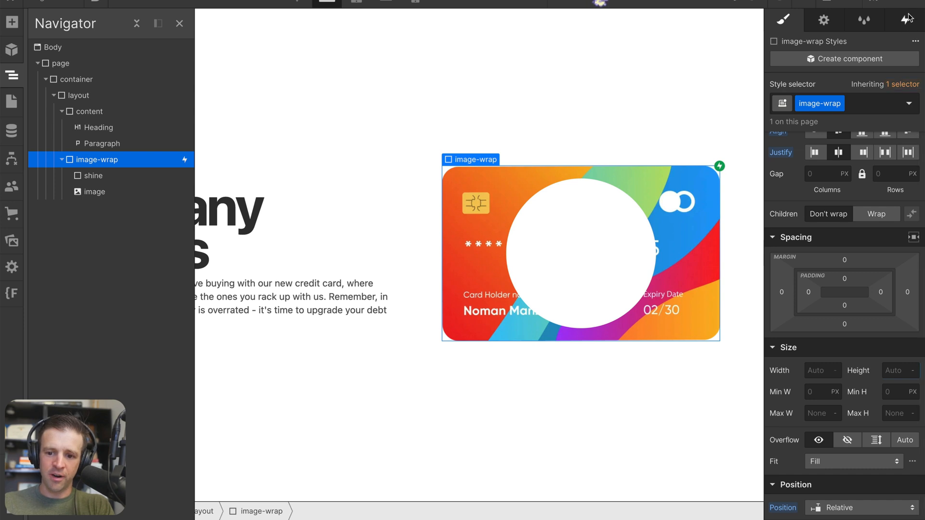
left_click(904, 20)
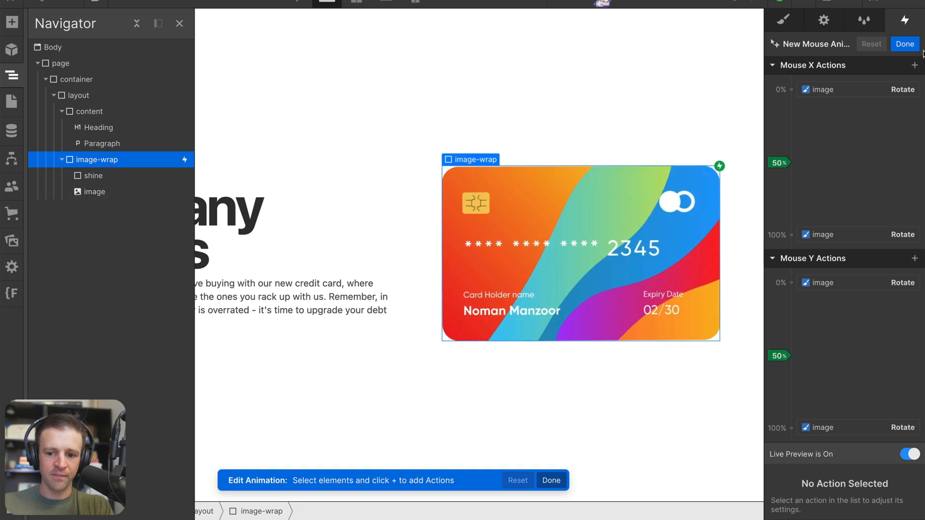
Step: Place shine after the card image in the wrapper and reopen the mouse animation
left_click(93, 176)
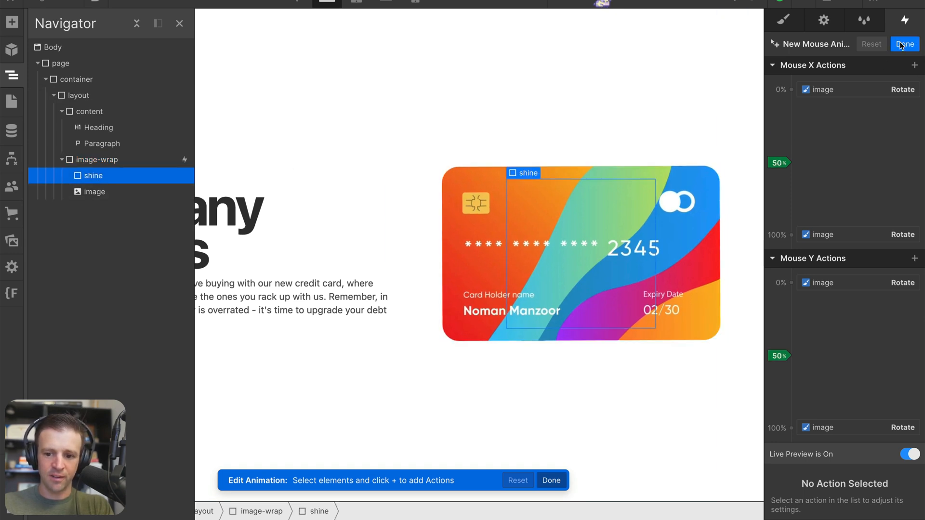
left_click(903, 44)
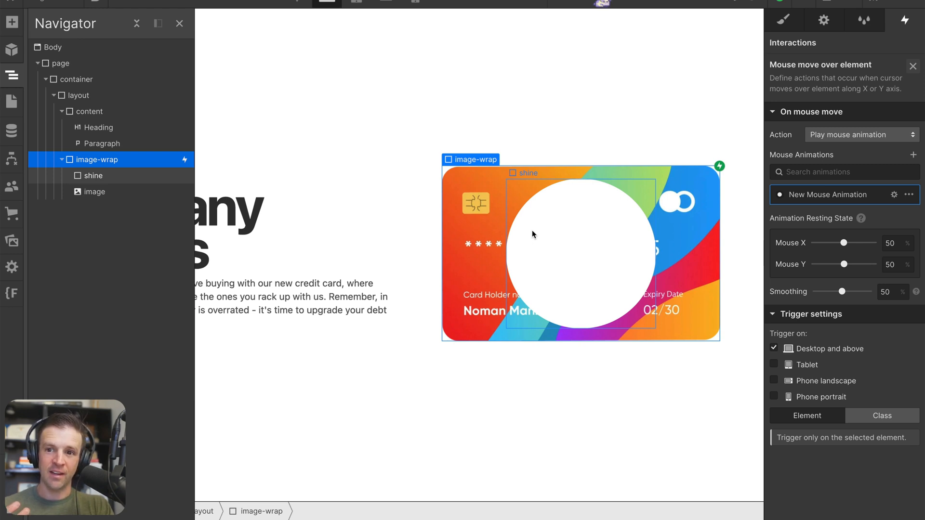
mouse_move(85, 176)
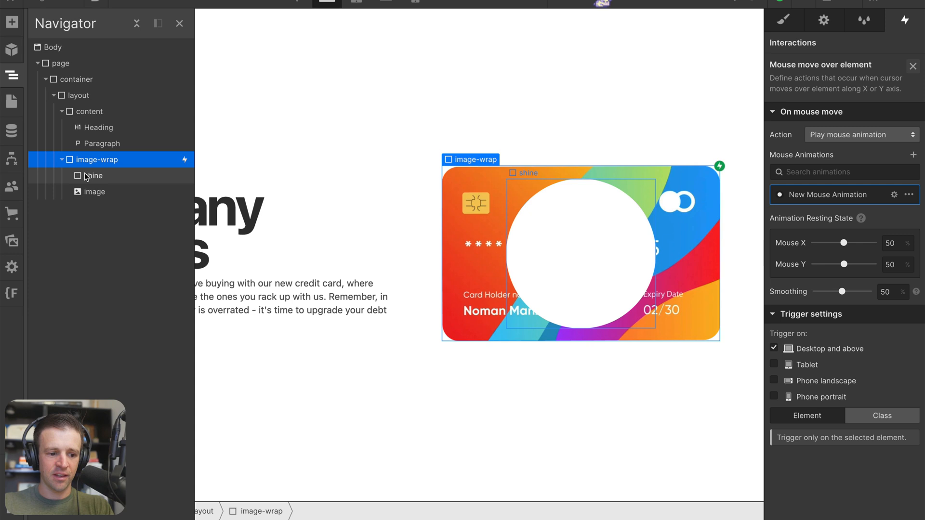
left_click(95, 176)
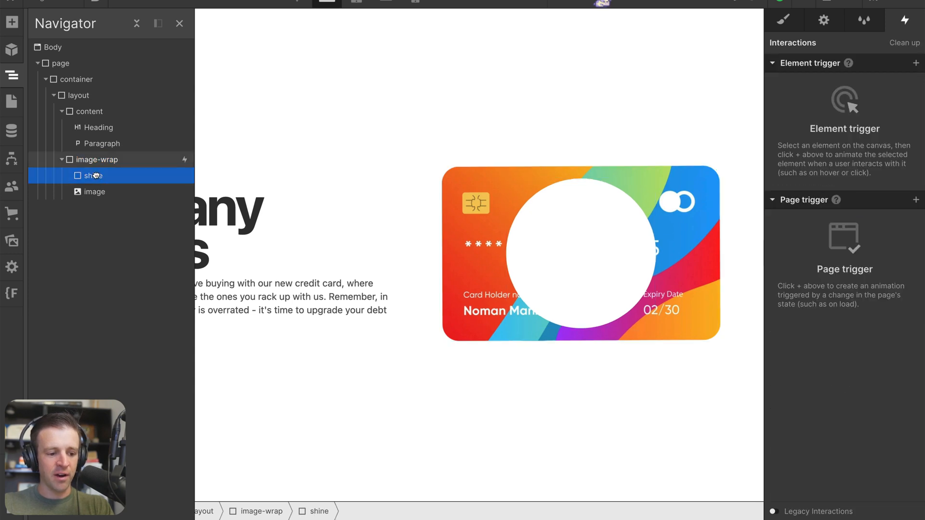
left_click(92, 176)
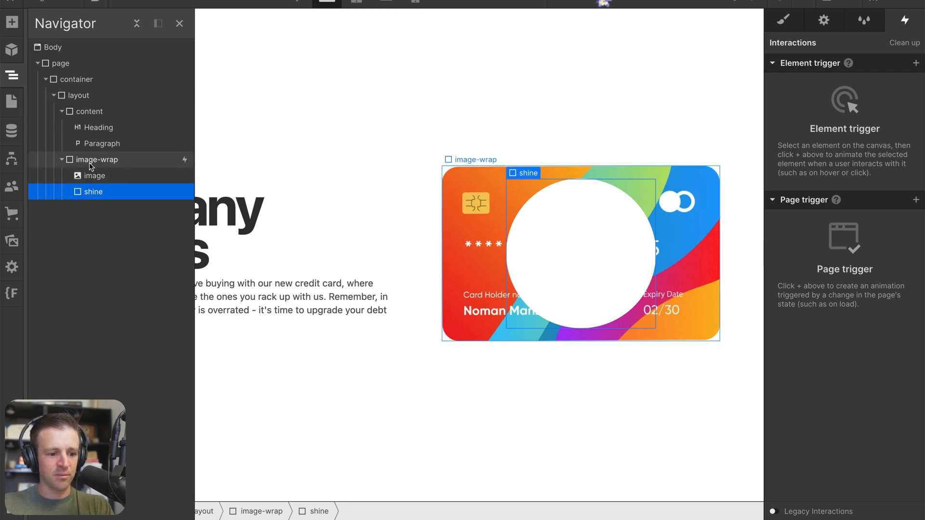
left_click(97, 159)
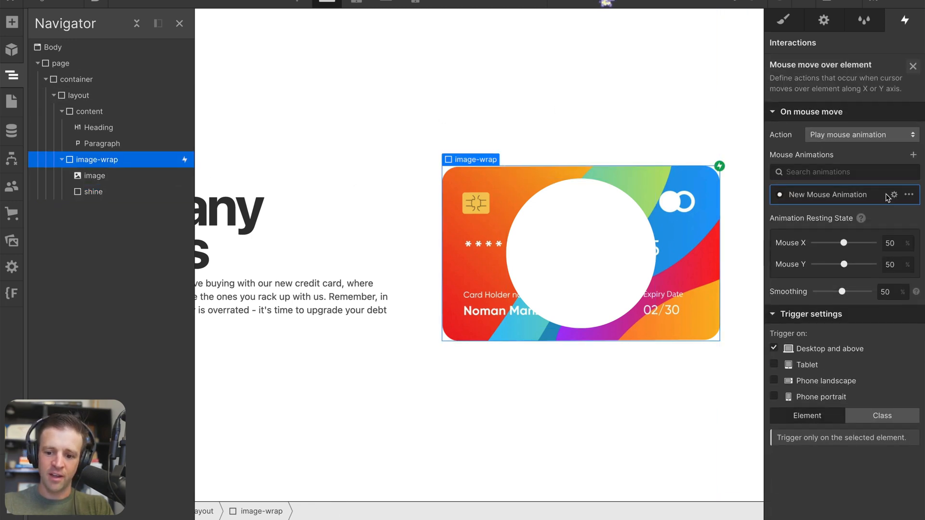
left_click(828, 194)
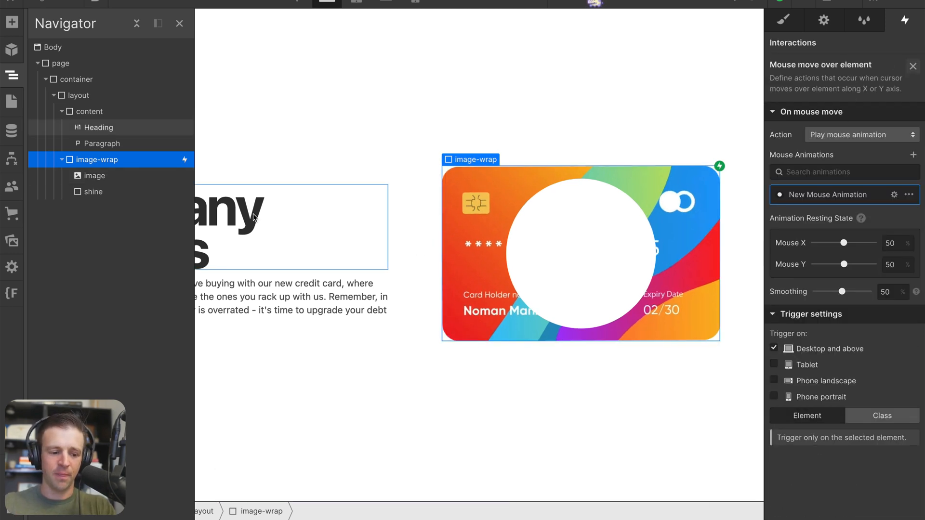
mouse_move(783, 19)
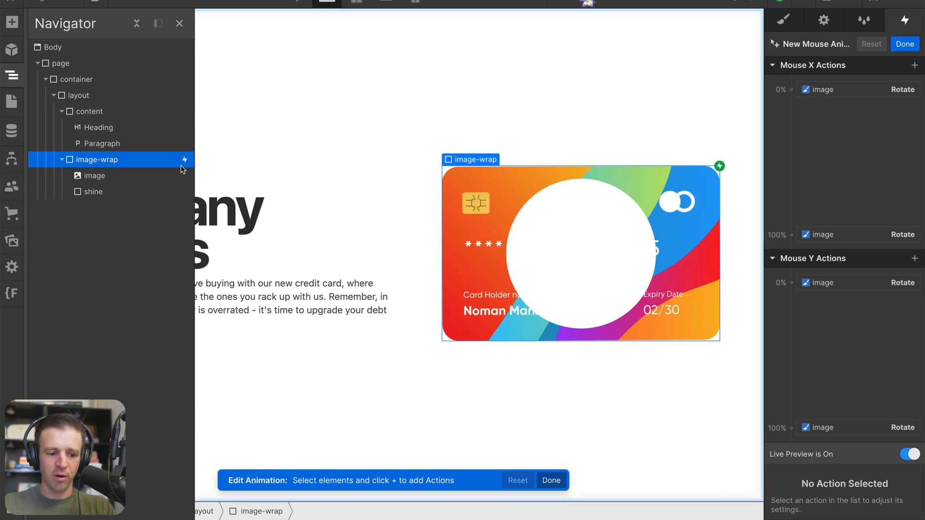
Step: Add shine Move actions on Mouse X: X 90% at 0% and -90% at 100%
left_click(92, 192)
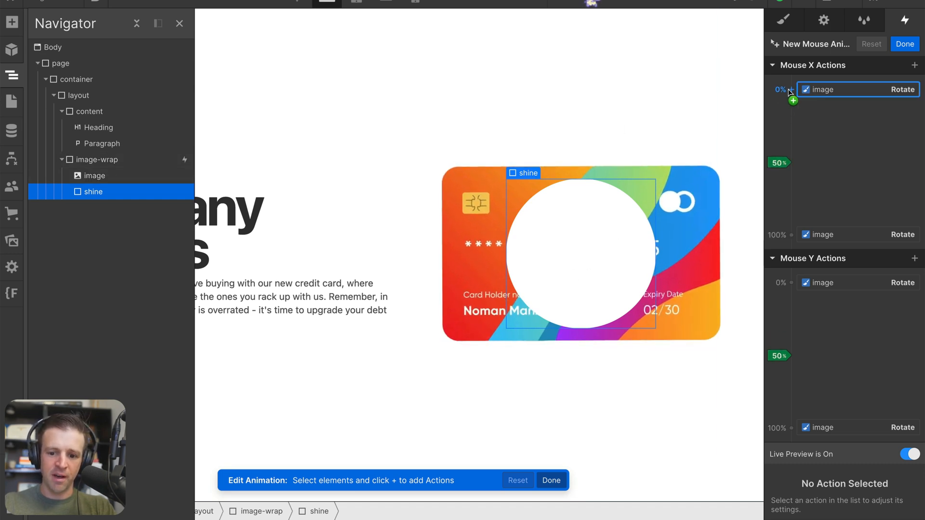
left_click(902, 89)
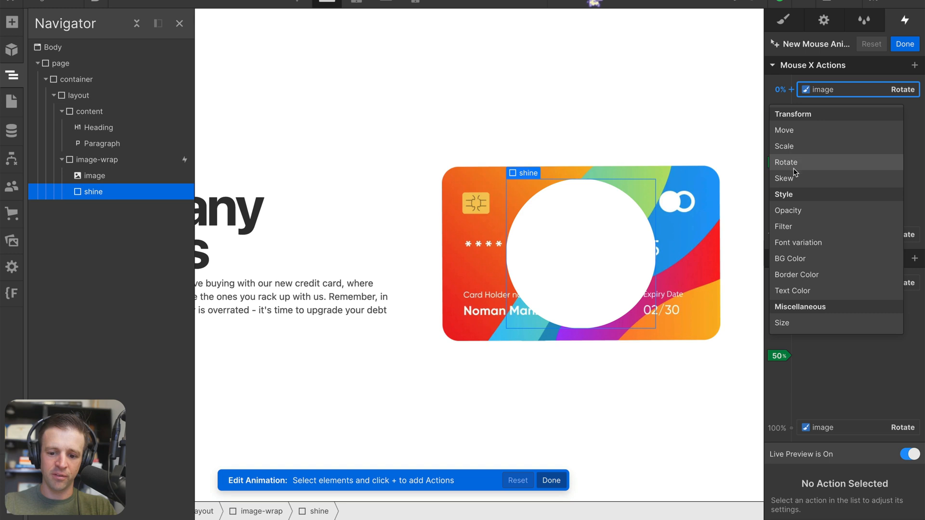
left_click(783, 130)
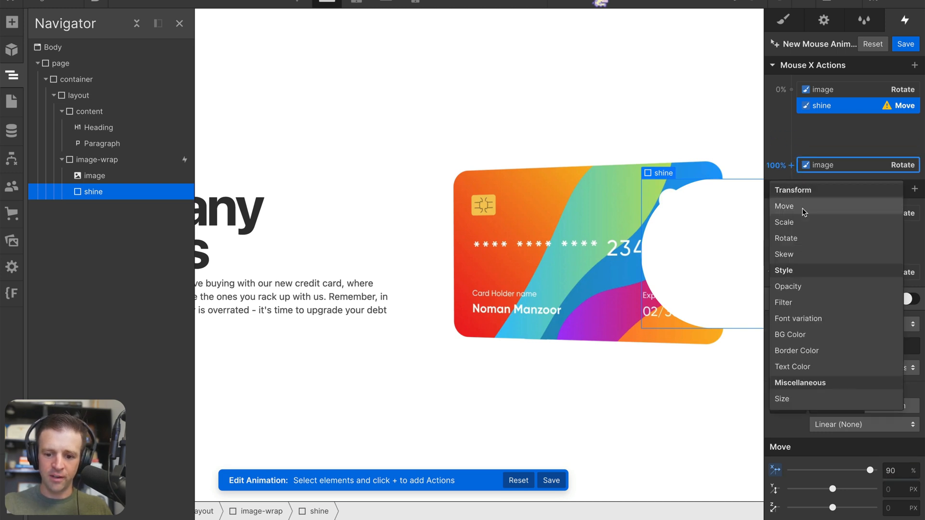
left_click(784, 207)
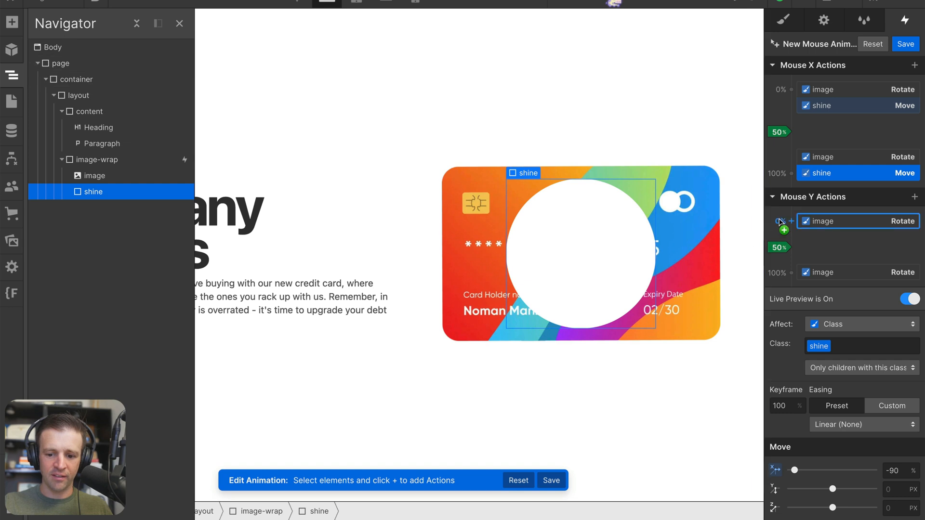
Step: Add opposing shine Y moves on Mouse Y, reaching -50% at 100%, and save
left_click(792, 221)
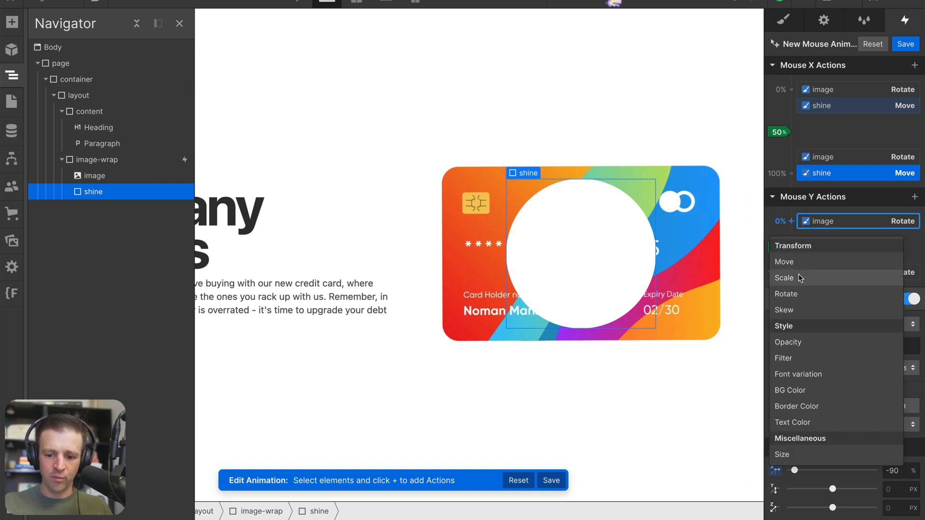
mouse_move(802, 261)
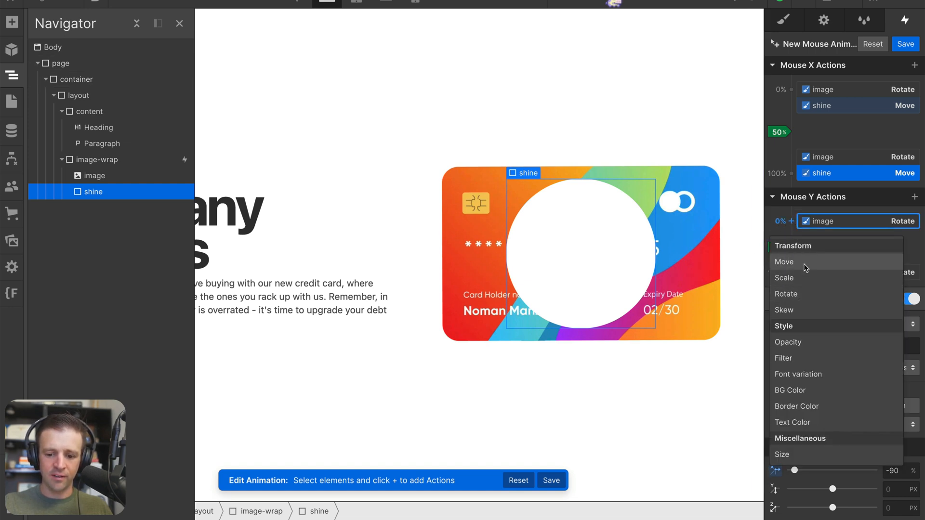
left_click(785, 261)
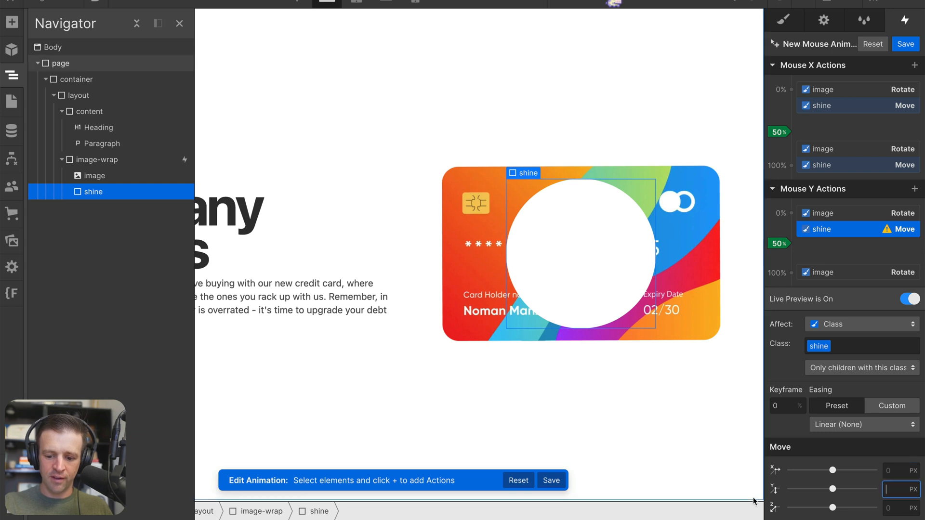
type("-50")
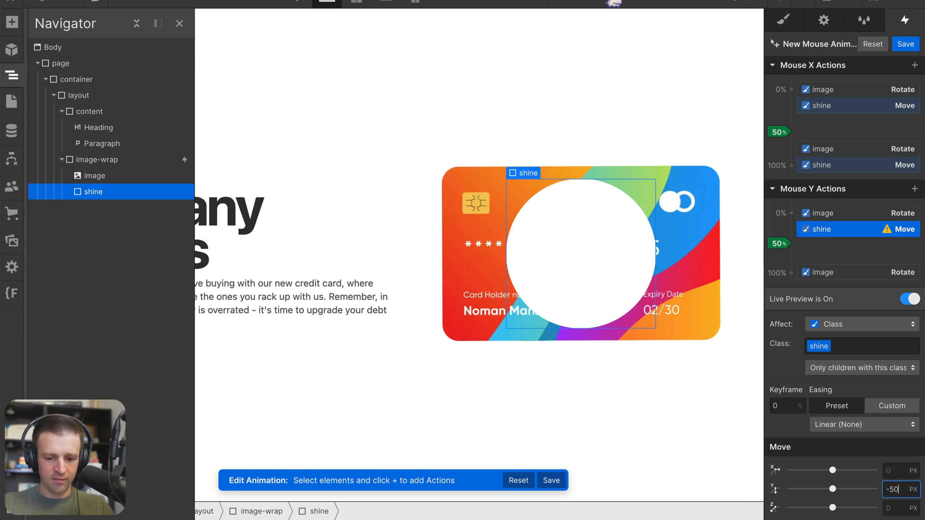
left_click(909, 299)
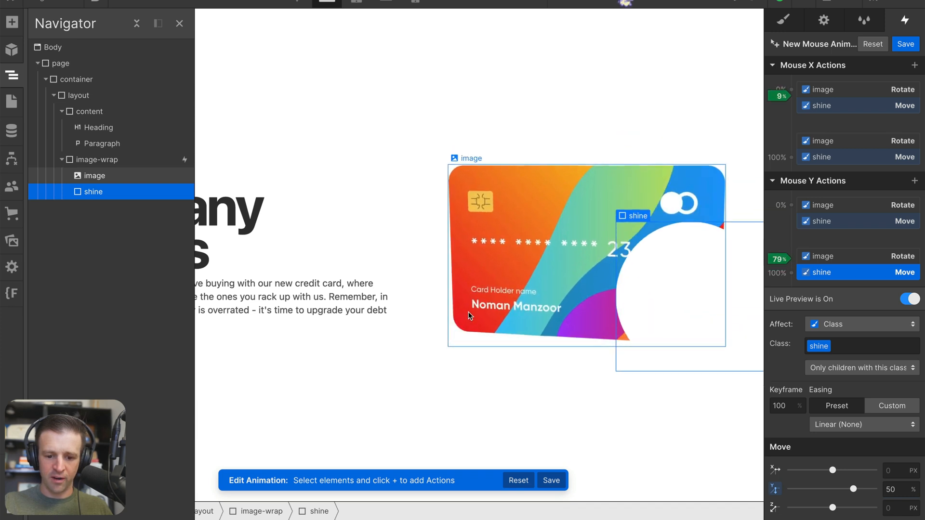
left_click(909, 299)
type("-50")
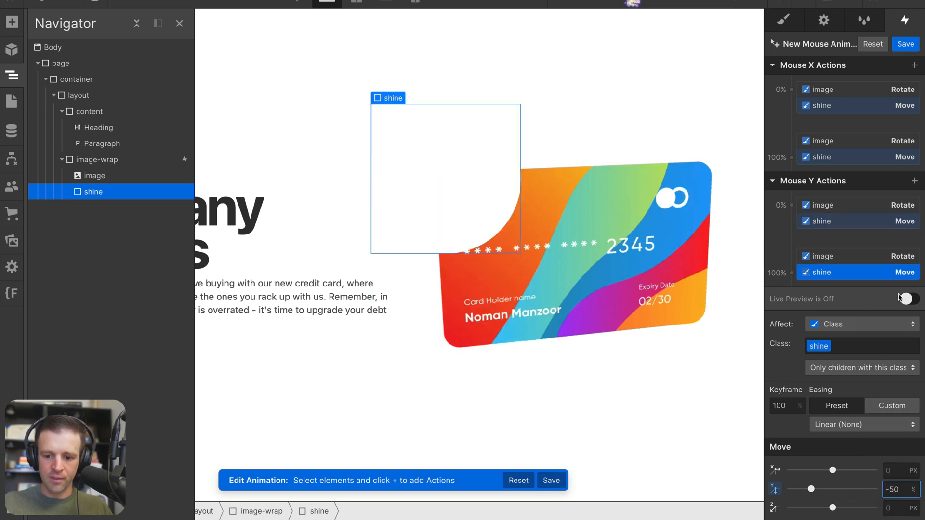
left_click(907, 300)
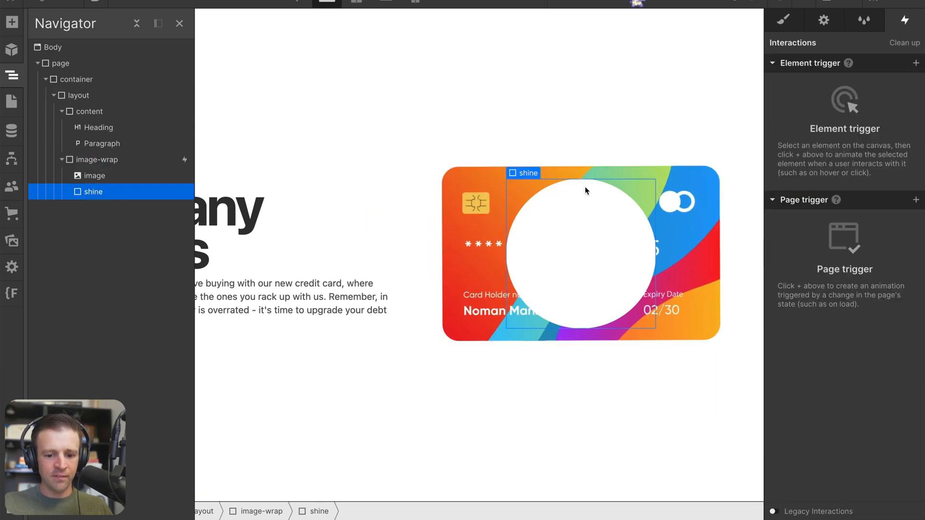
Step: Give the shine circle a 60 px Blur filter and lower its opacity to 20%
left_click(782, 21)
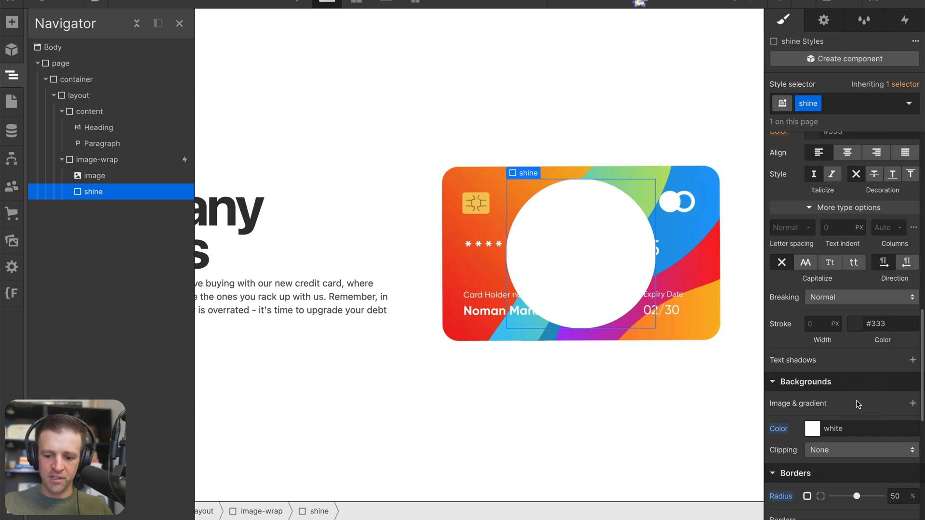
scroll("down", 3)
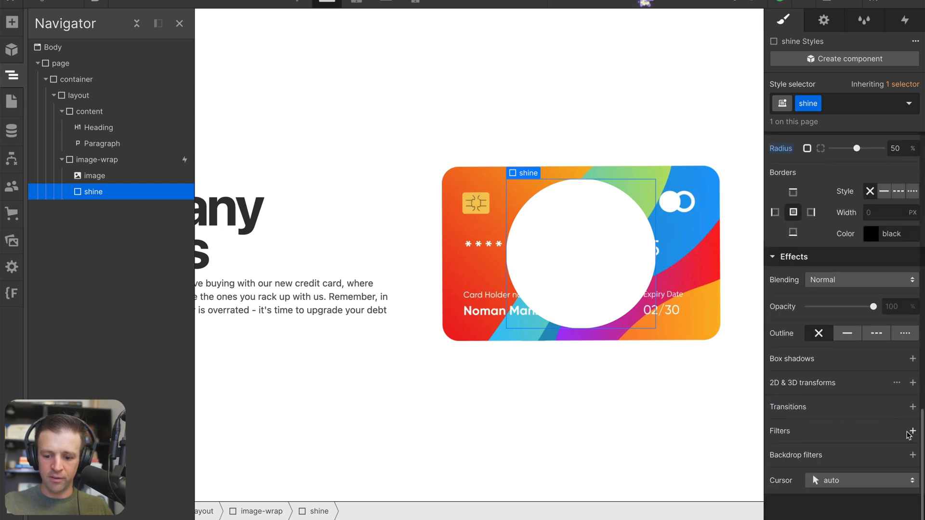
left_click(911, 431)
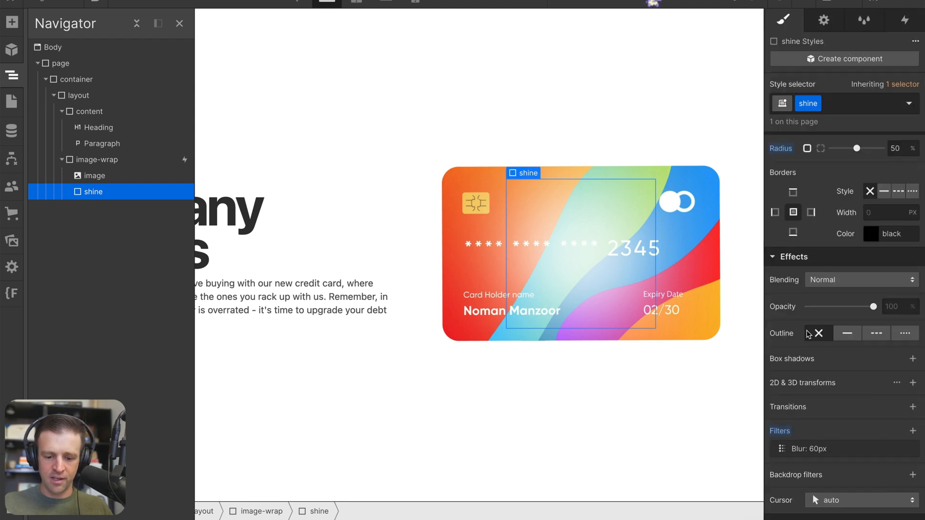
left_click_drag(872, 307, 846, 306)
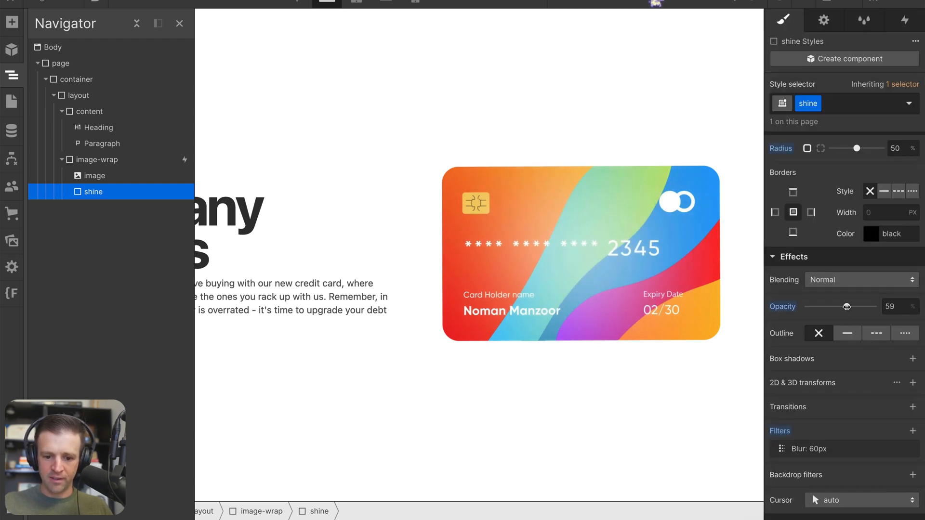
left_click_drag(847, 307, 840, 306)
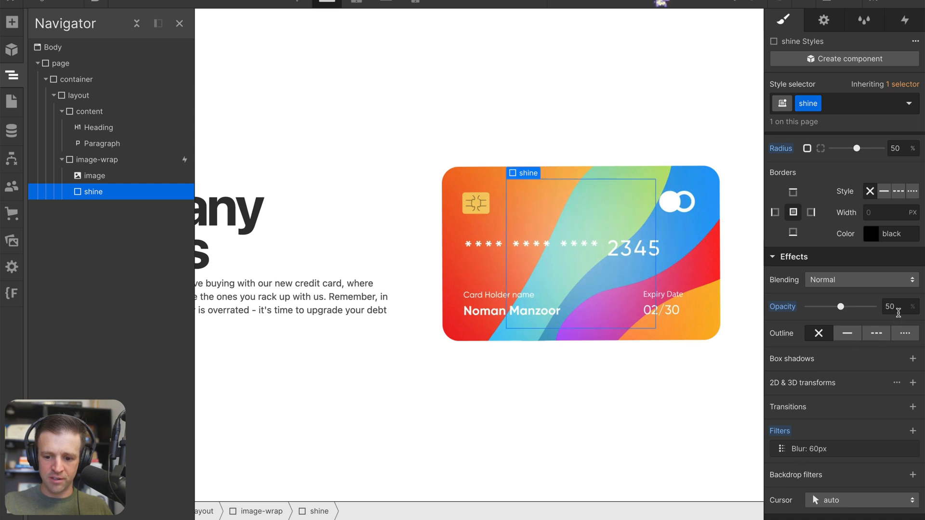
type("20")
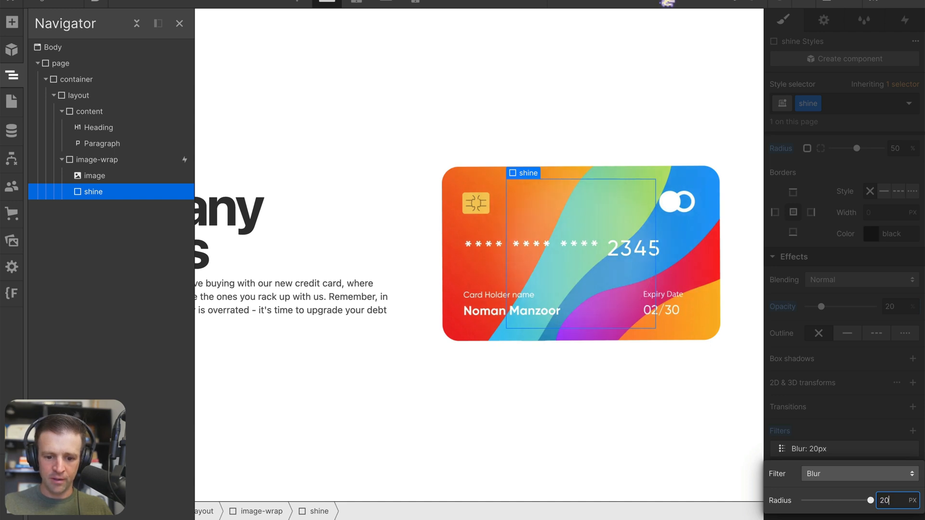
type("60")
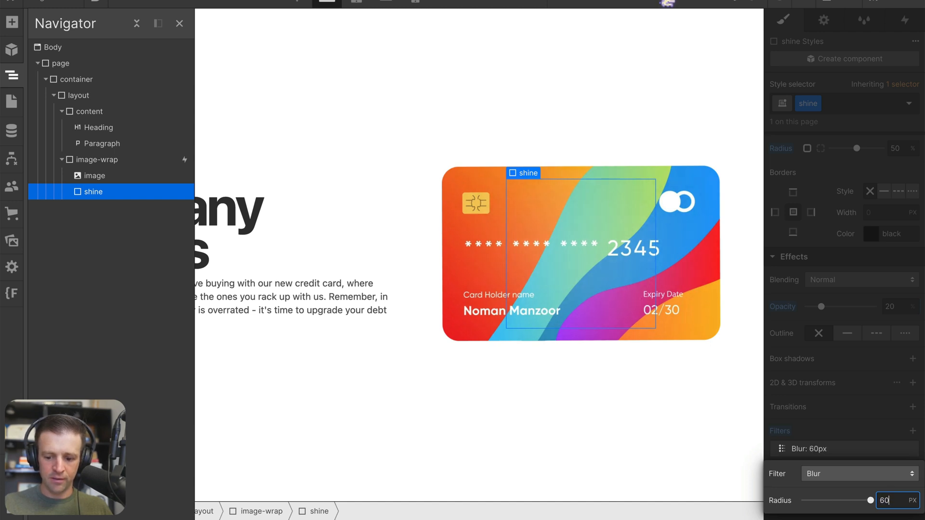
type("30")
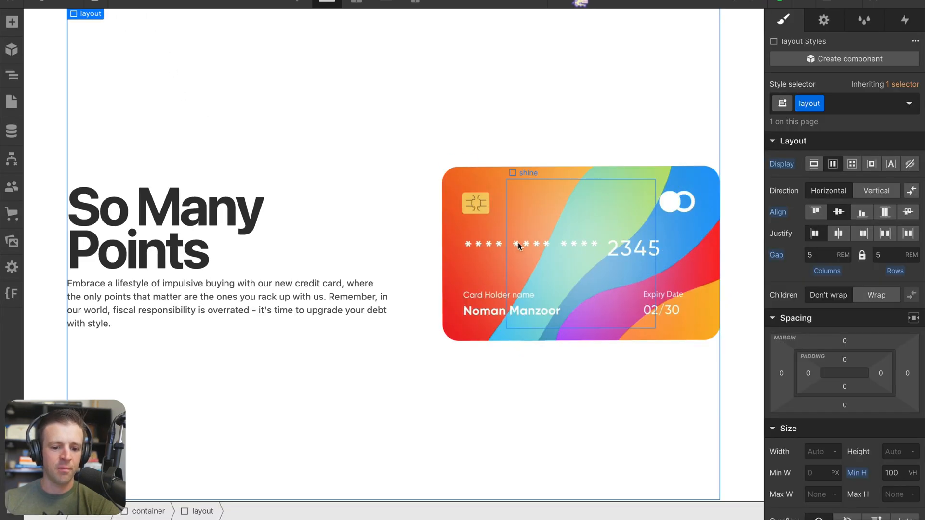
Step: Set the content block to Relative position with z-index 2
left_click(11, 75)
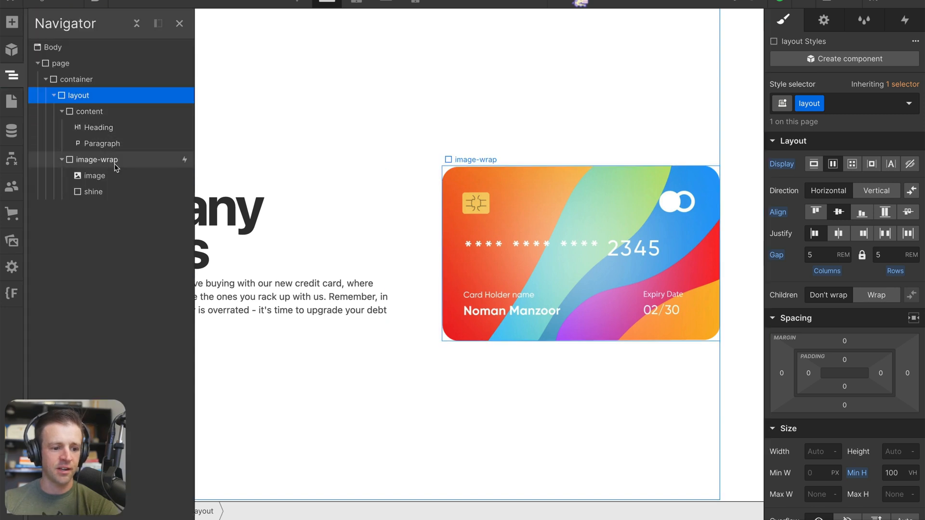
left_click(94, 159)
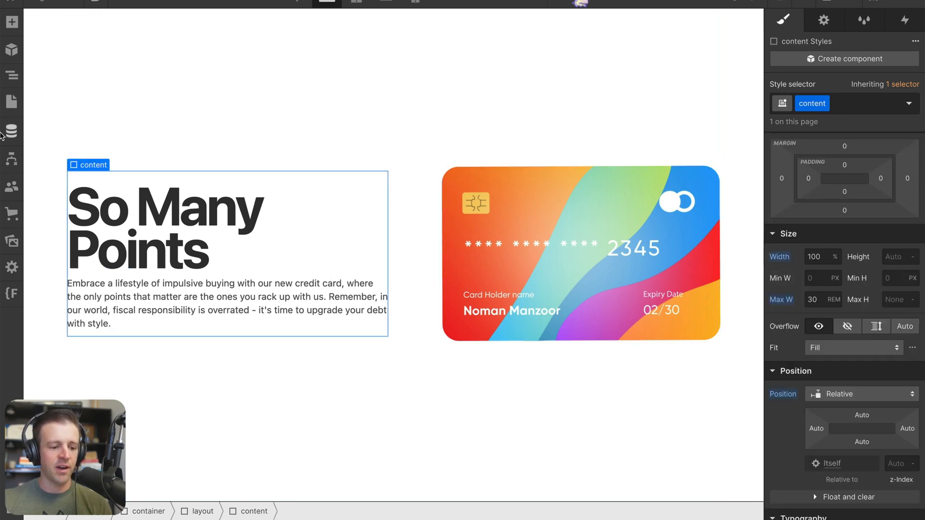
left_click(11, 76)
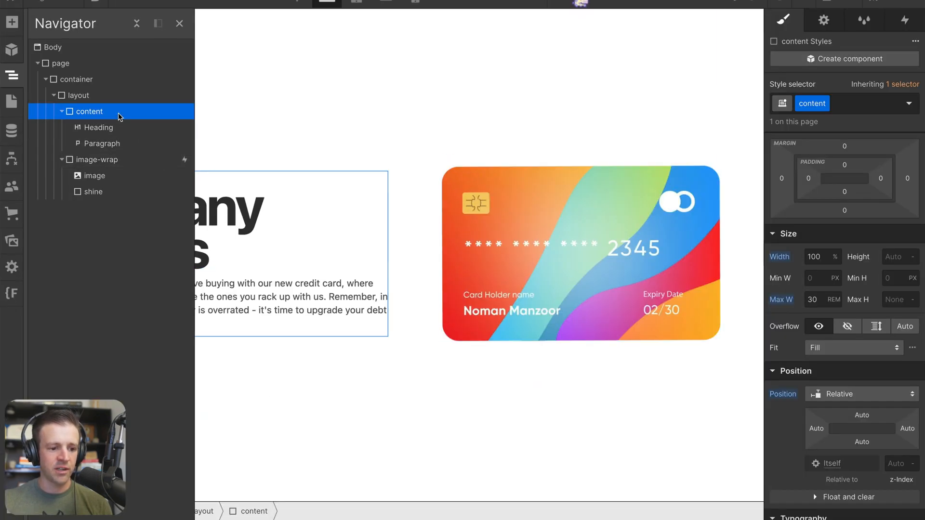
left_click(894, 445)
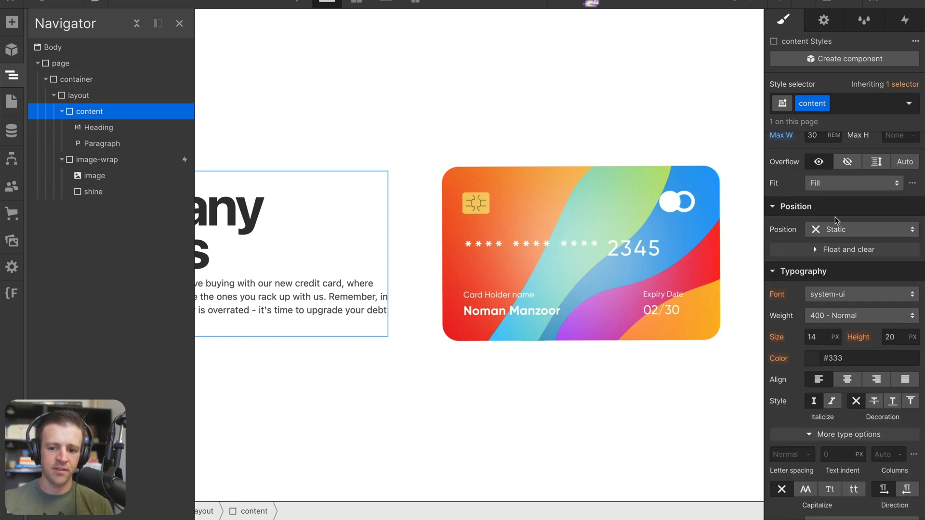
left_click(859, 229)
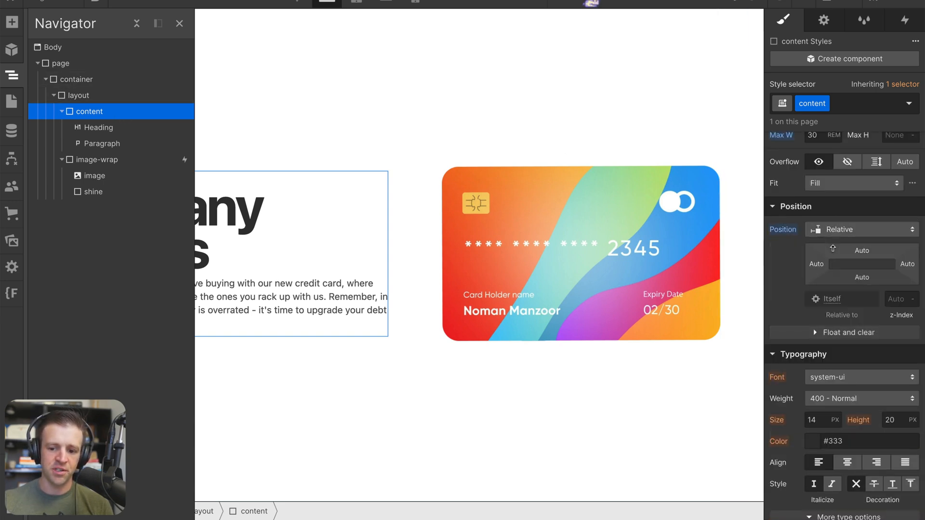
type("2")
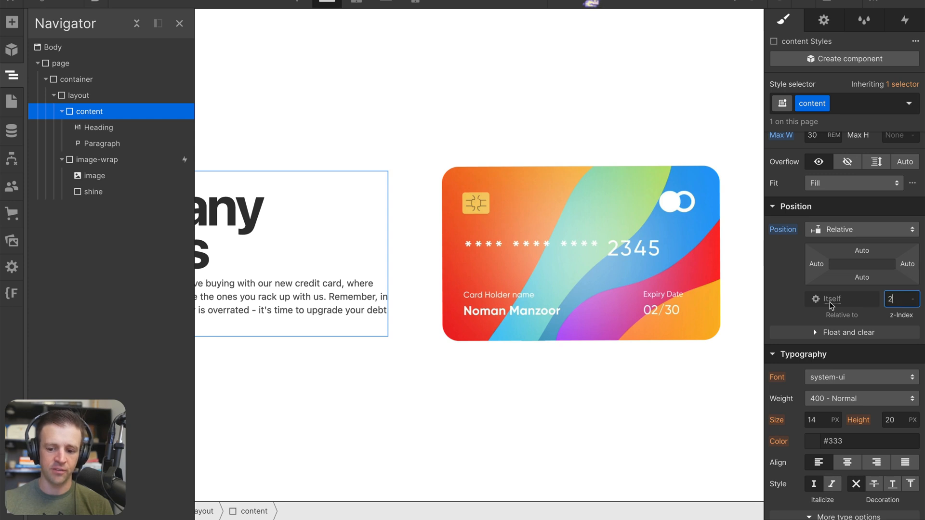
mouse_move(93, 176)
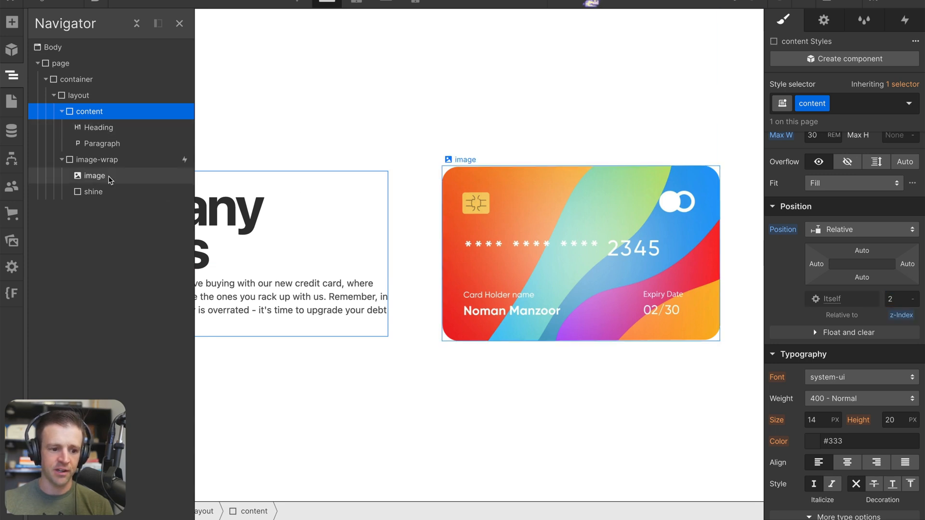
Step: Give image-wrap z-index 1, then reselect content to check the layering
left_click(97, 160)
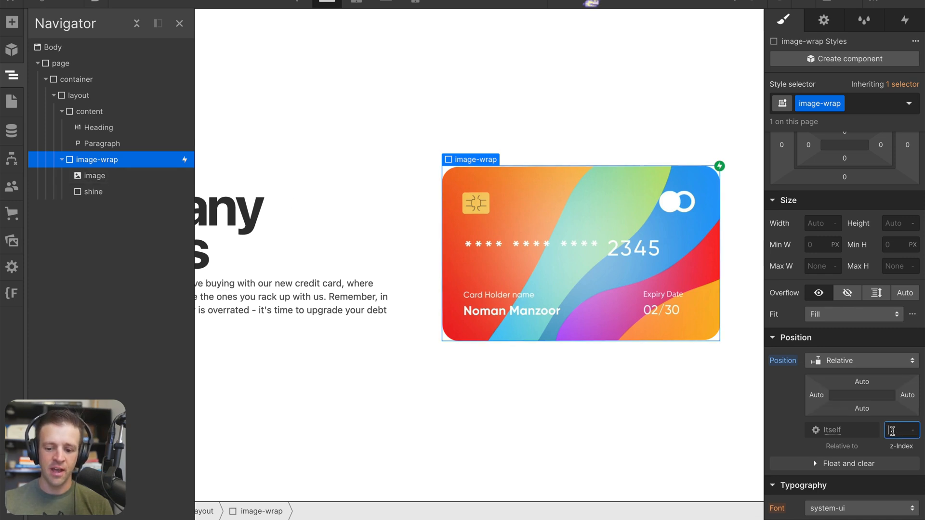
type("1")
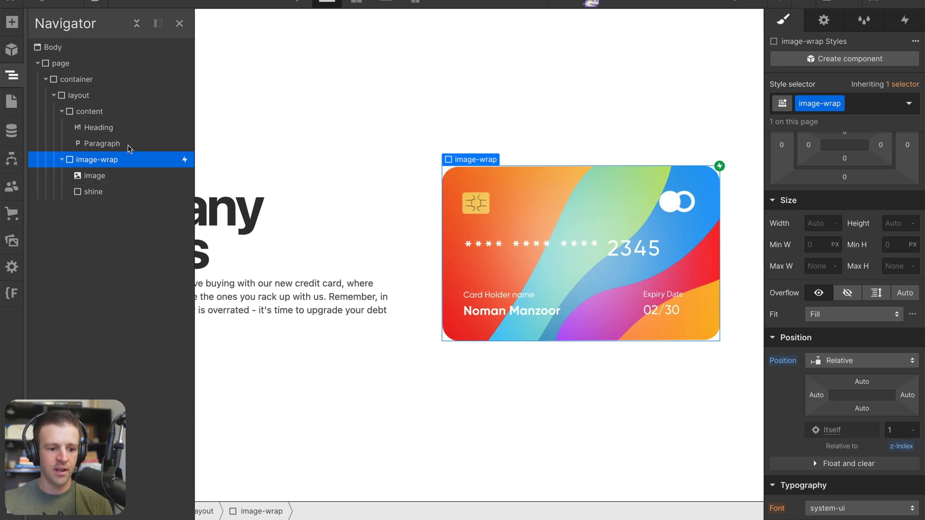
left_click(90, 111)
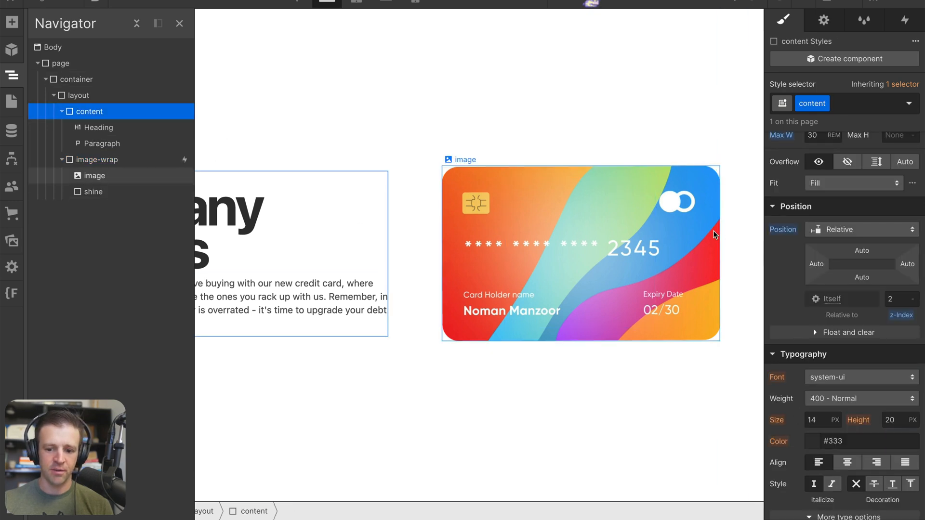